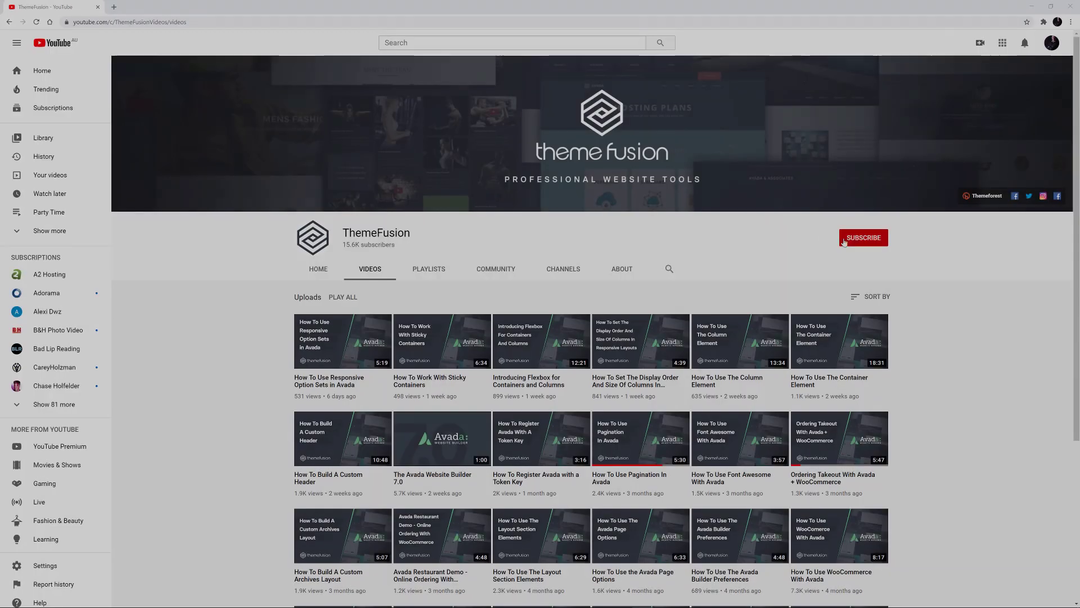
Subscribe to the ThemeFusion channel and set notifications to All
click(863, 237)
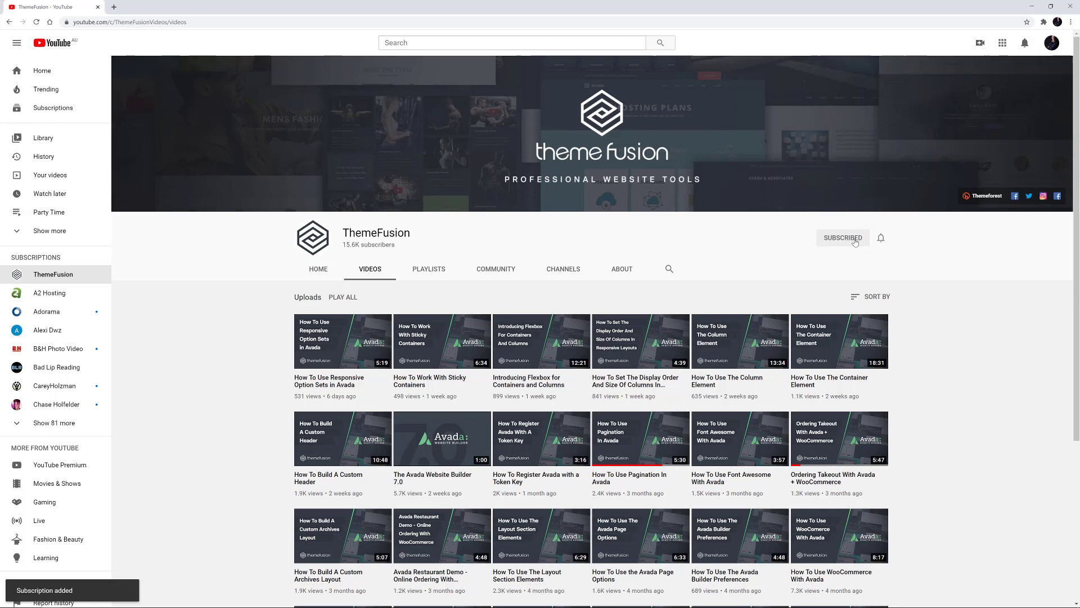
click(880, 237)
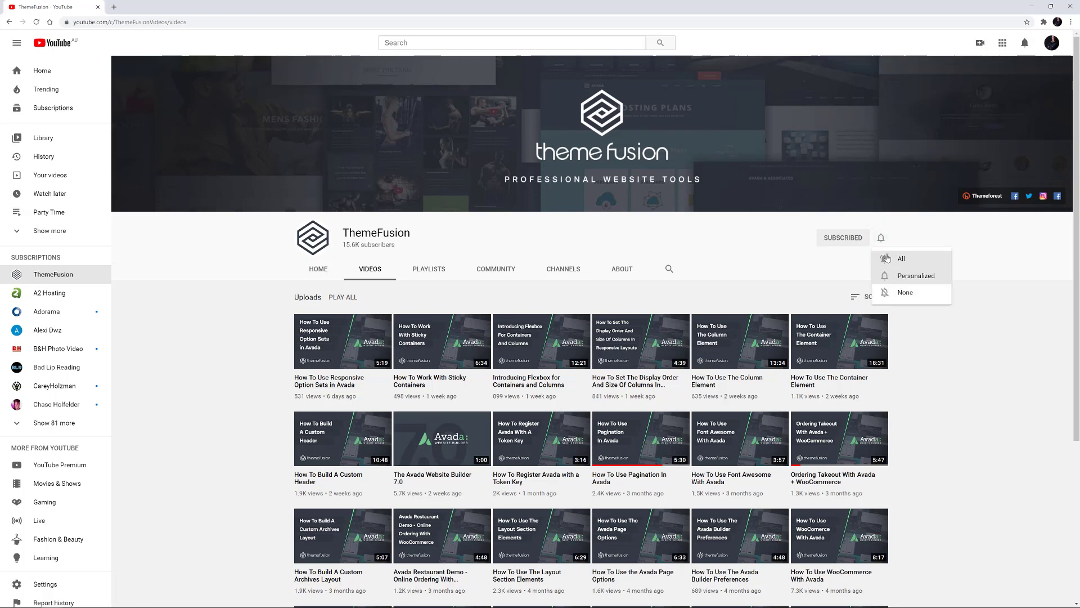
click(901, 259)
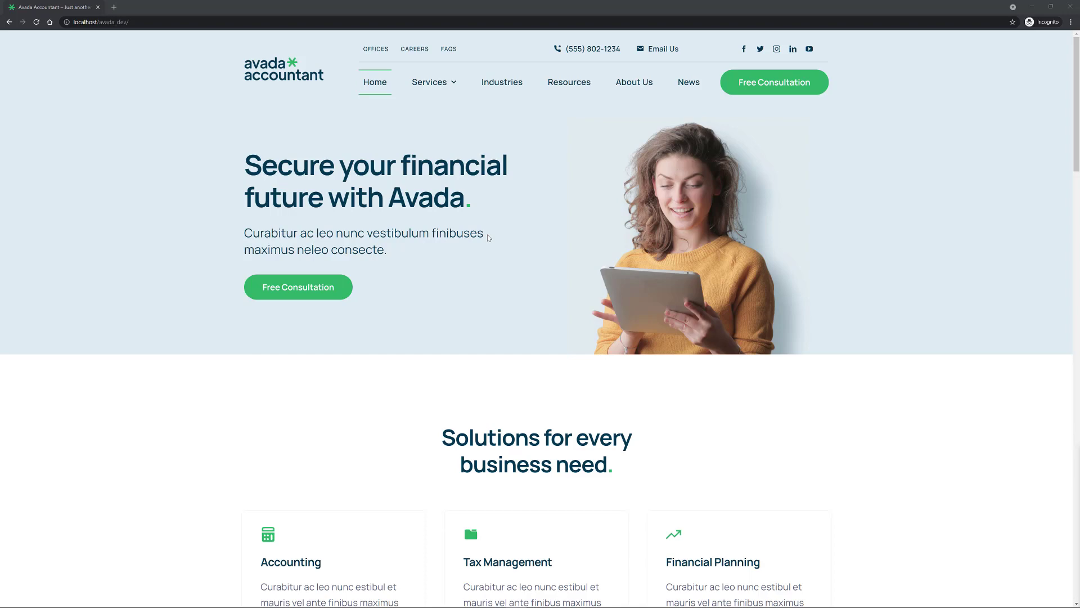
Inspect the Avada Accountant homepage in DevTools and preview it as a Moto G4 mobile device
right_click(487, 237)
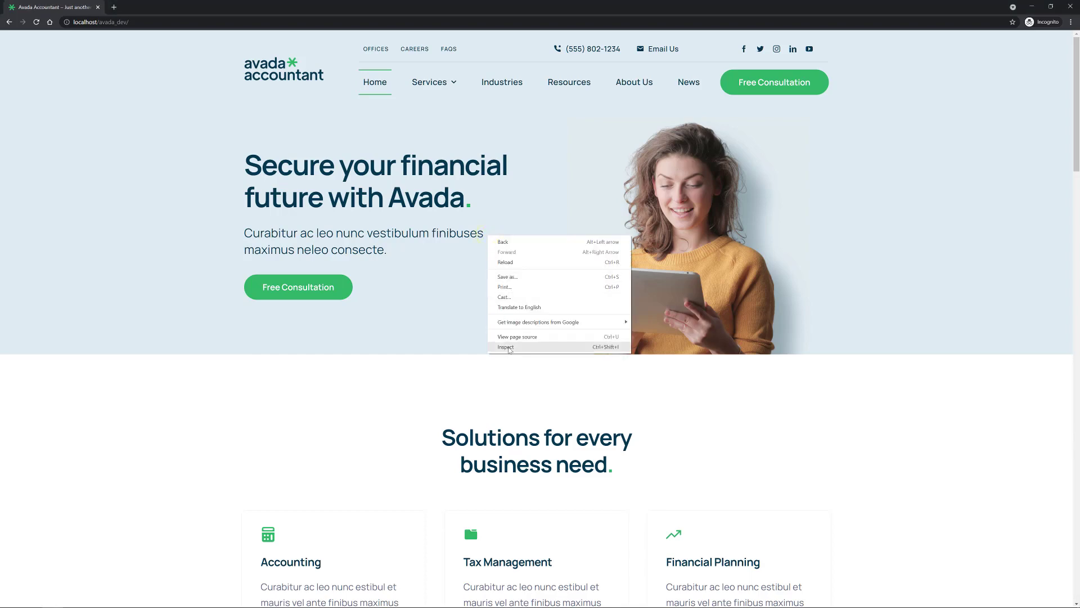
click(505, 346)
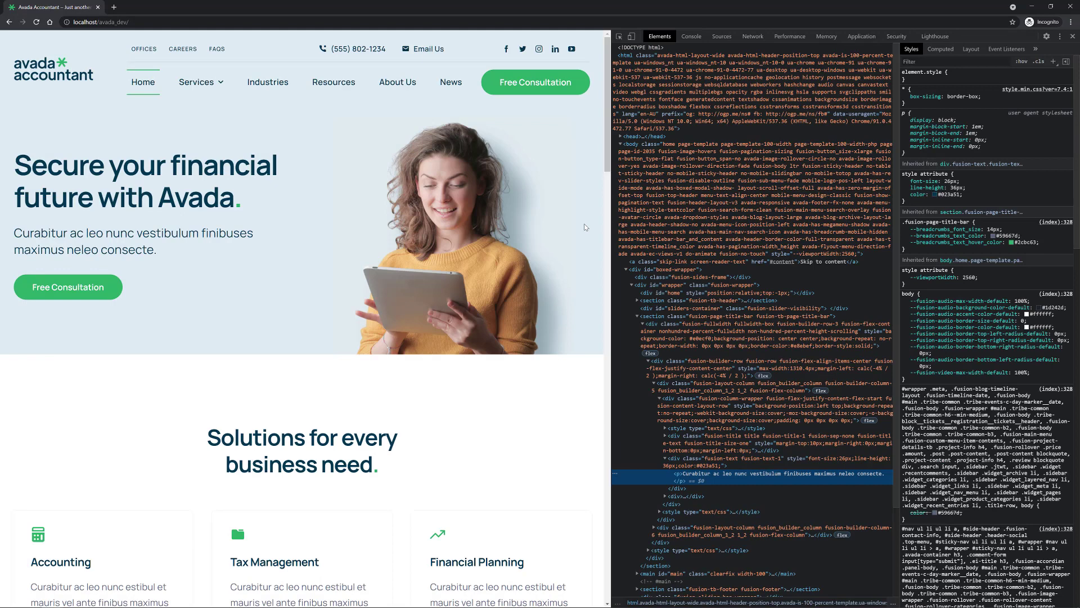
mouse_move(646, 56)
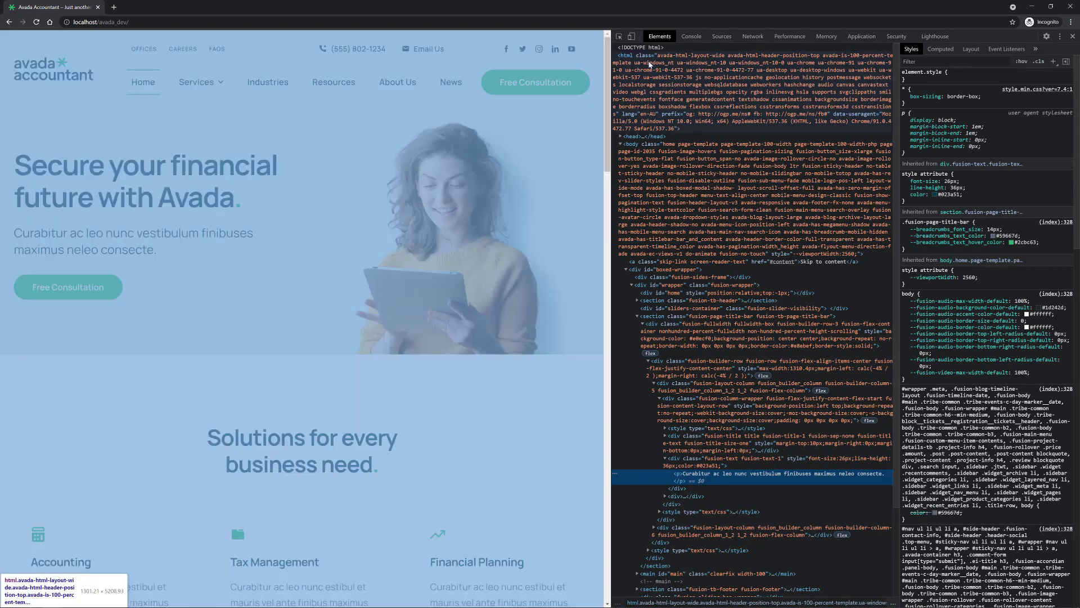
click(629, 36)
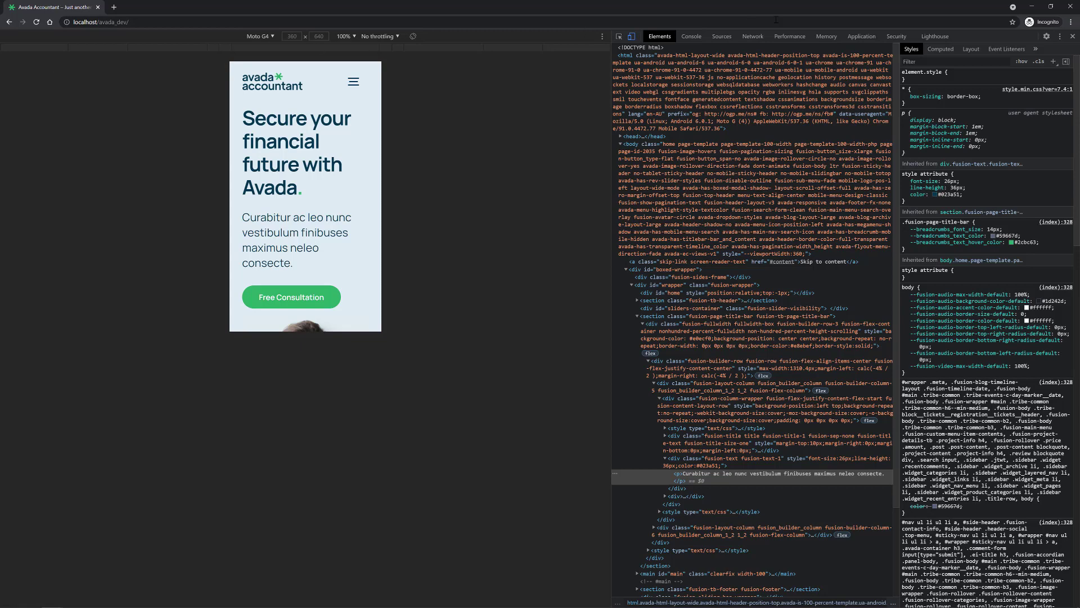
Generate a Lighthouse report with Performance and Mobile selected
click(935, 36)
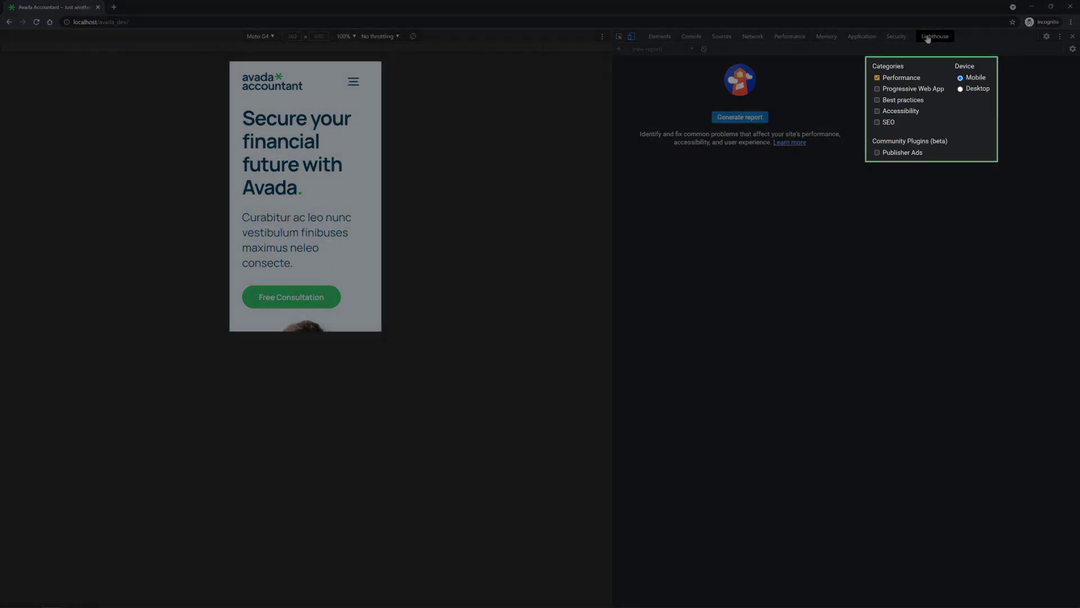
click(739, 117)
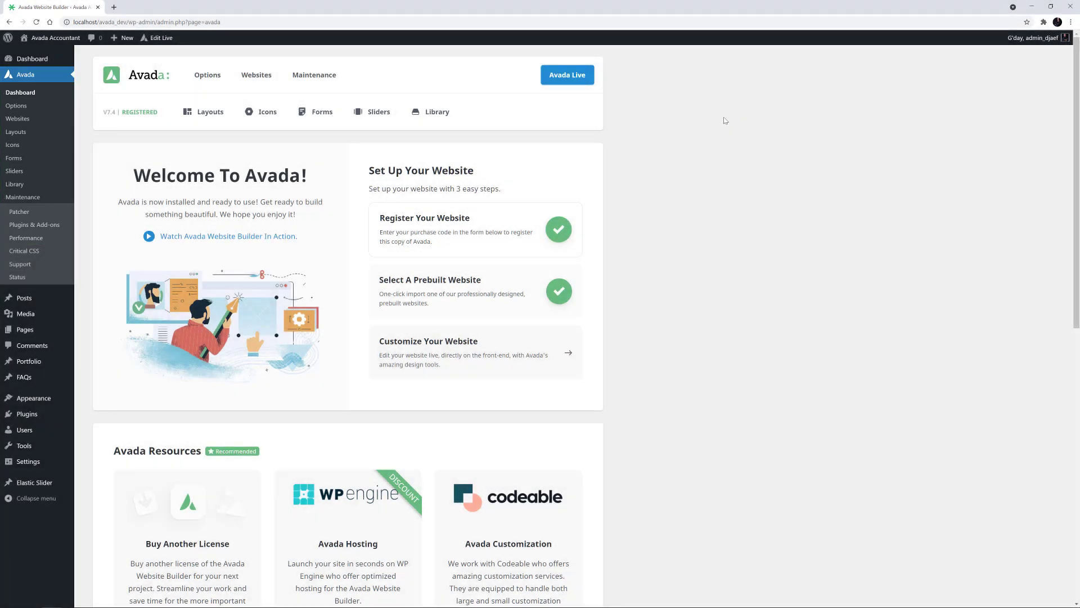
Launch the Performance Wizard from Avada Maintenance and start it at the Features step
click(314, 74)
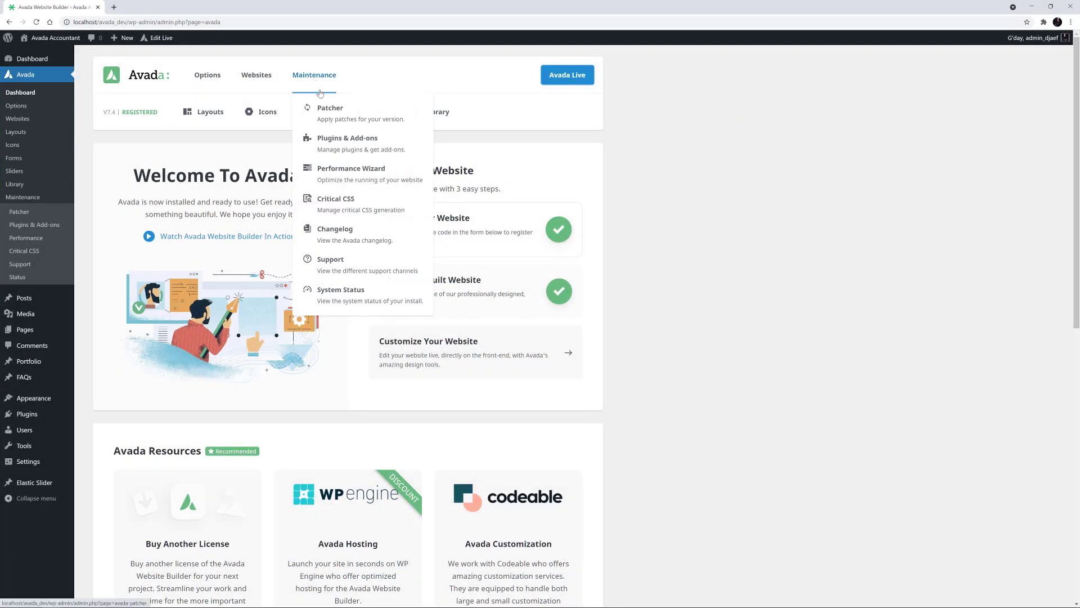
click(351, 167)
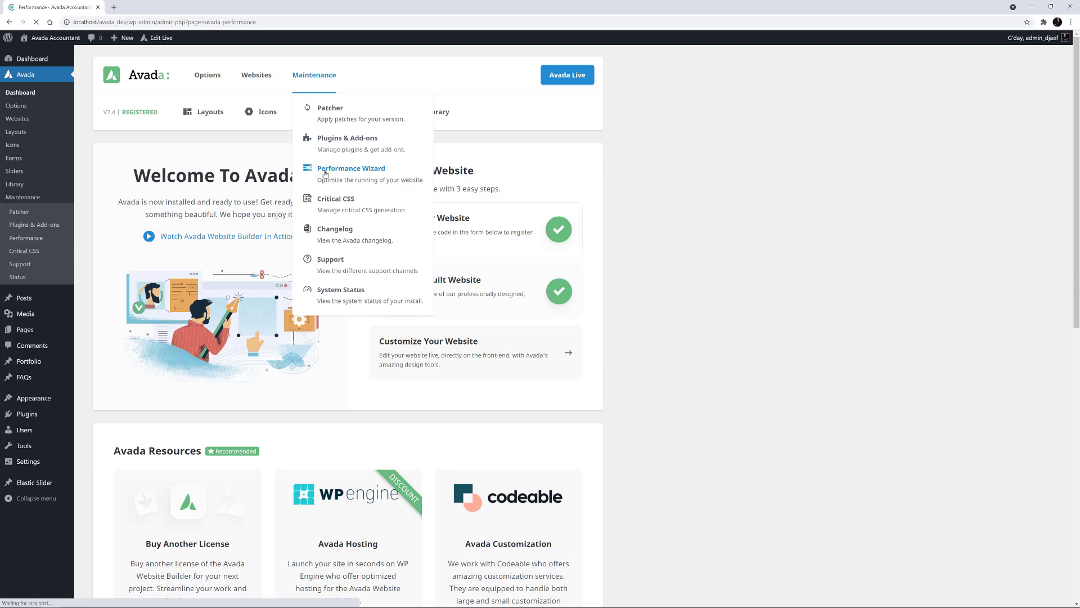
click(351, 167)
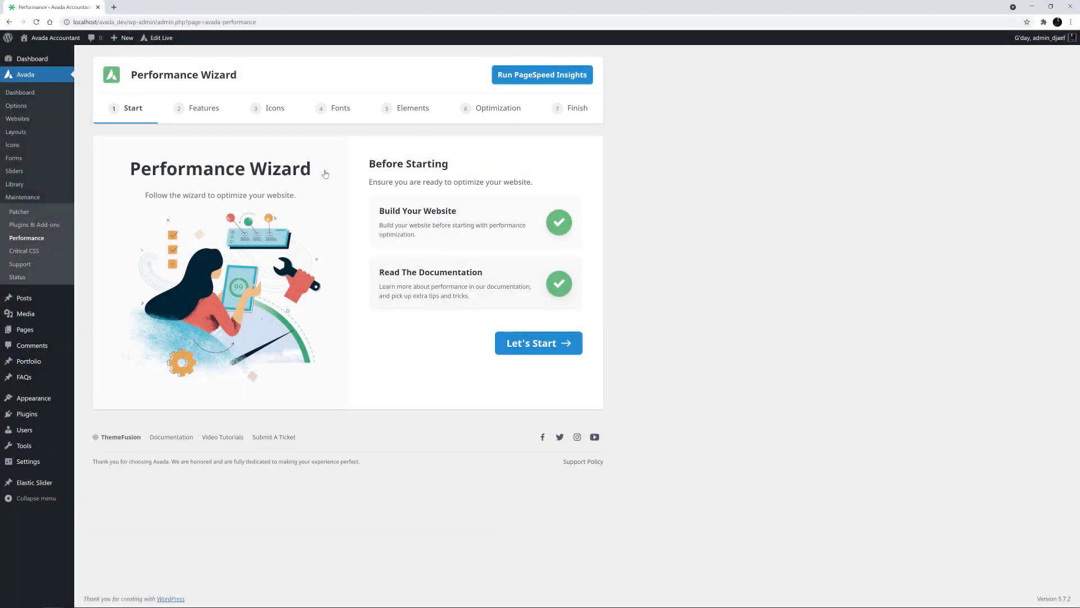
click(541, 74)
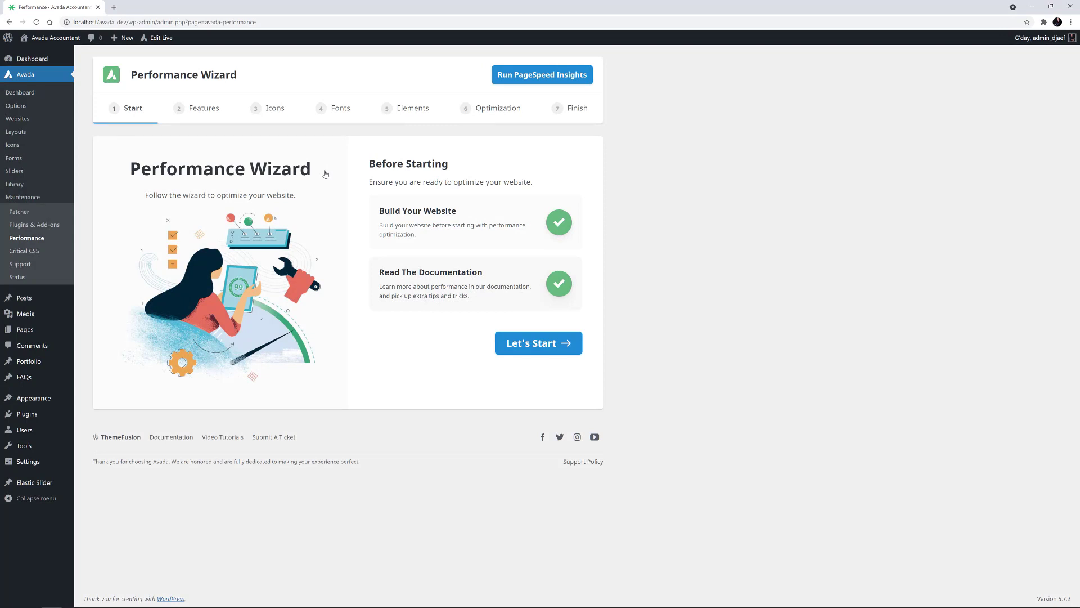
mouse_move(391, 219)
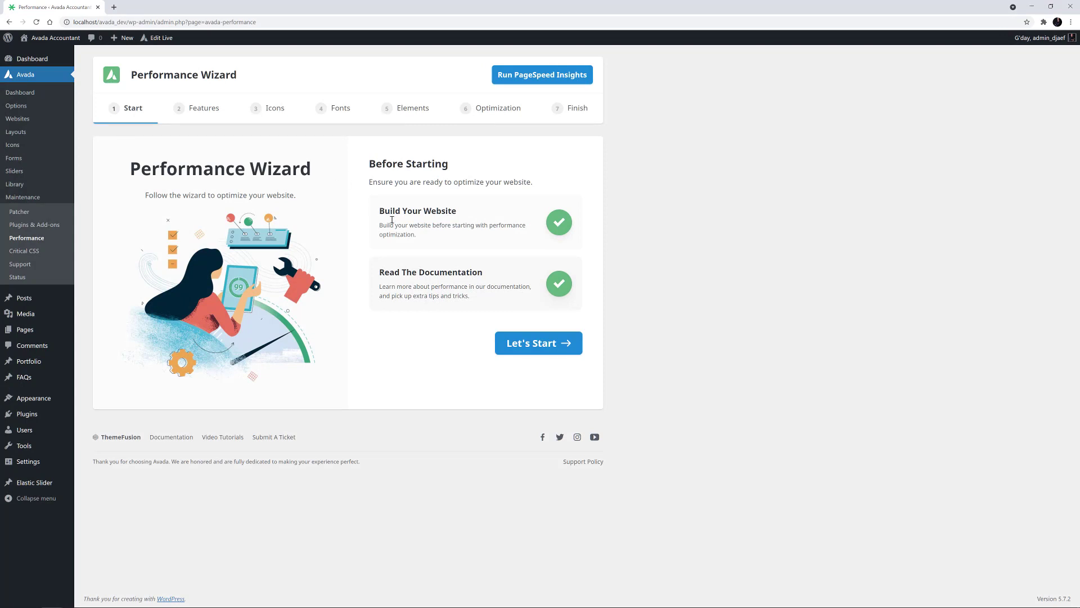
click(537, 342)
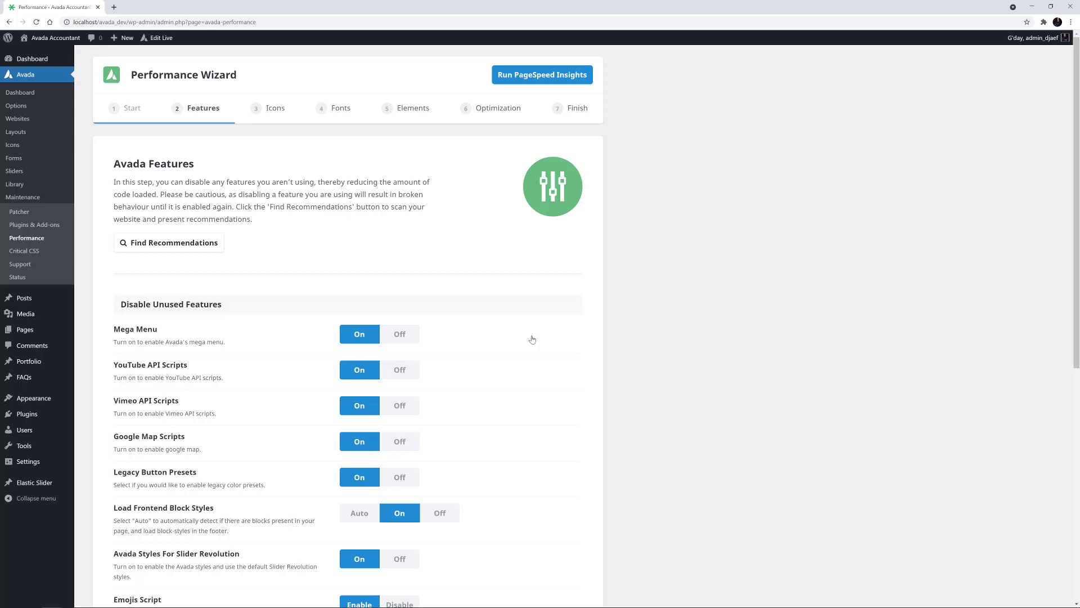
mouse_move(169, 242)
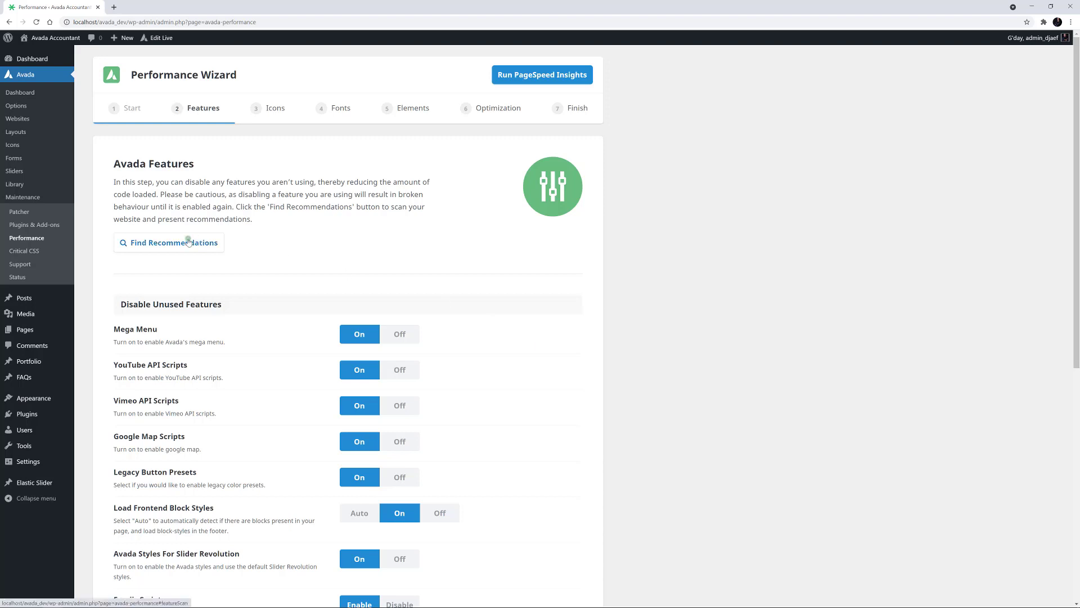
Find feature recommendations and review flagged unused features like Mega Menu, YouTube and Vimeo scripts
click(168, 242)
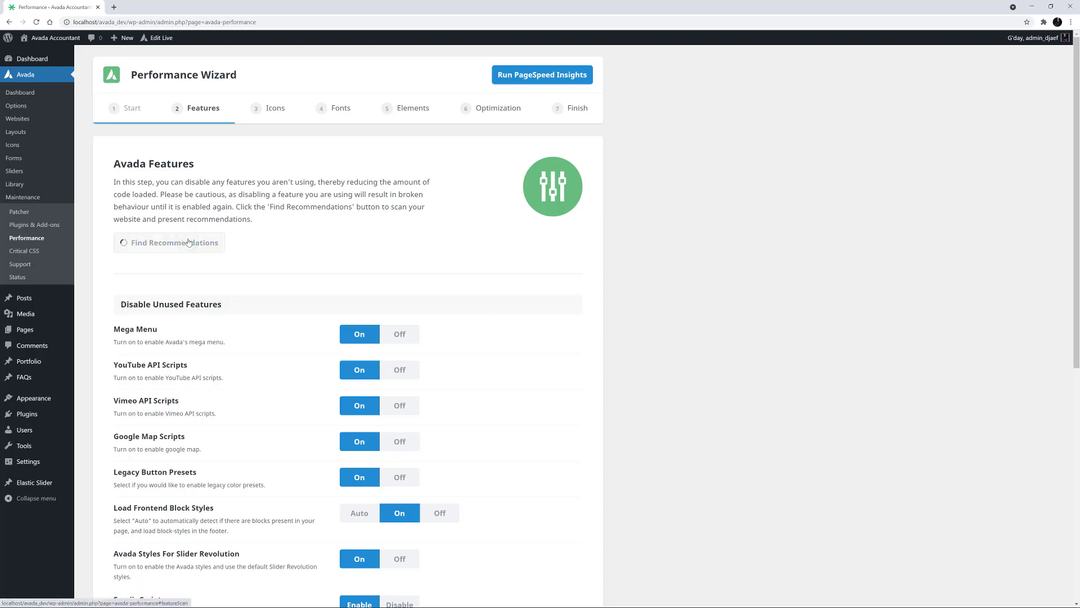
click(169, 241)
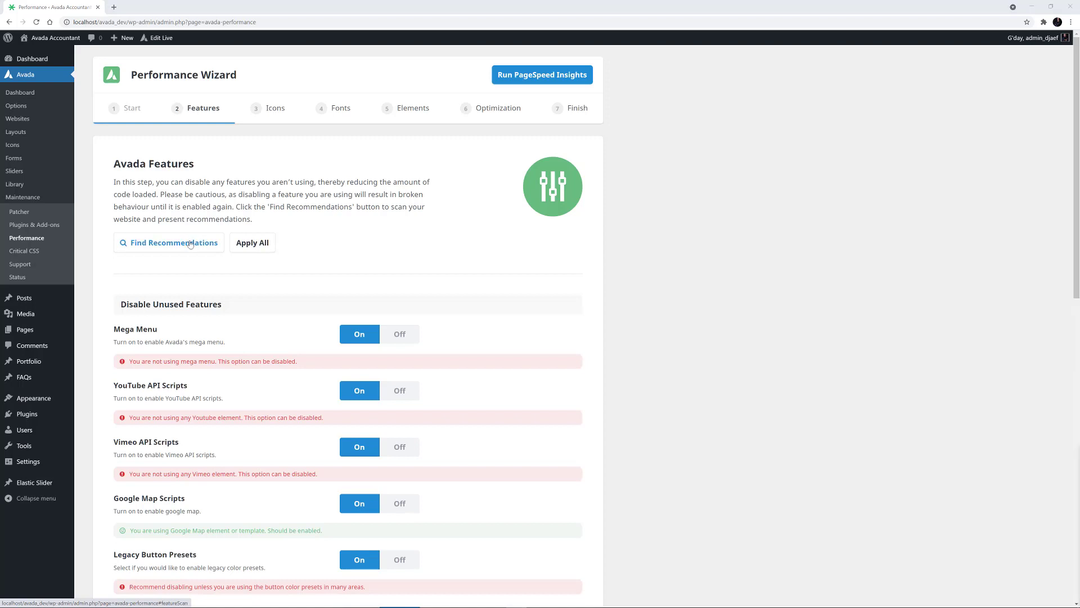
mouse_move(507, 257)
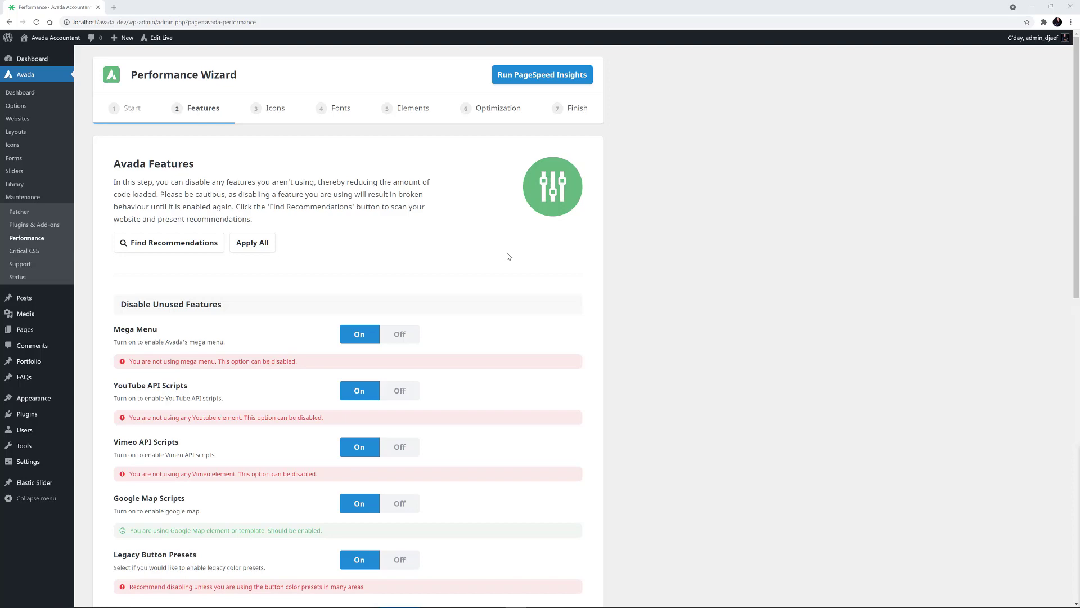
scroll(down, 3)
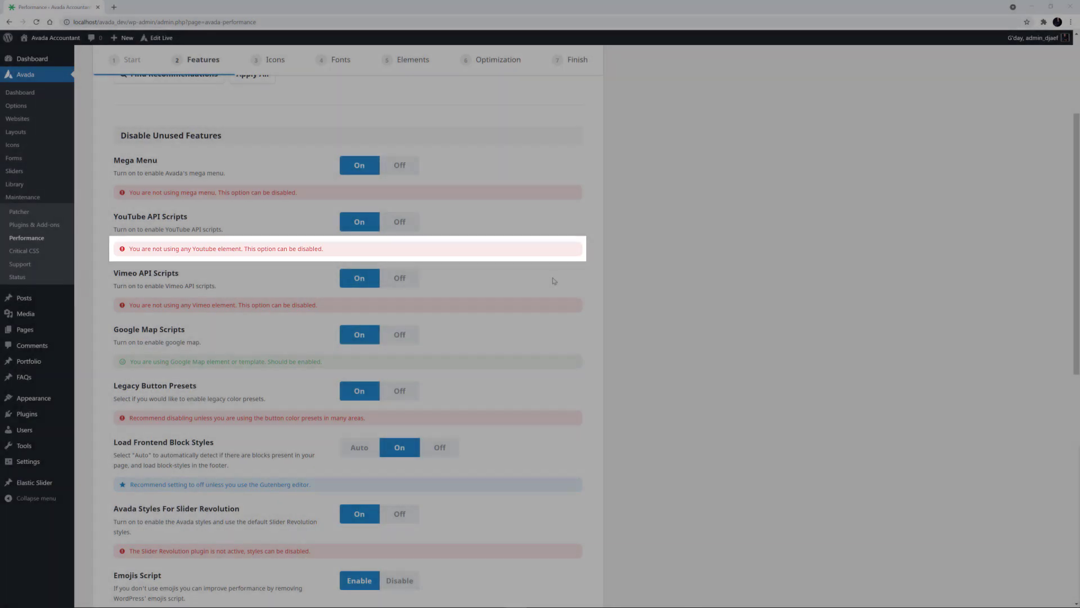
scroll(down, 3)
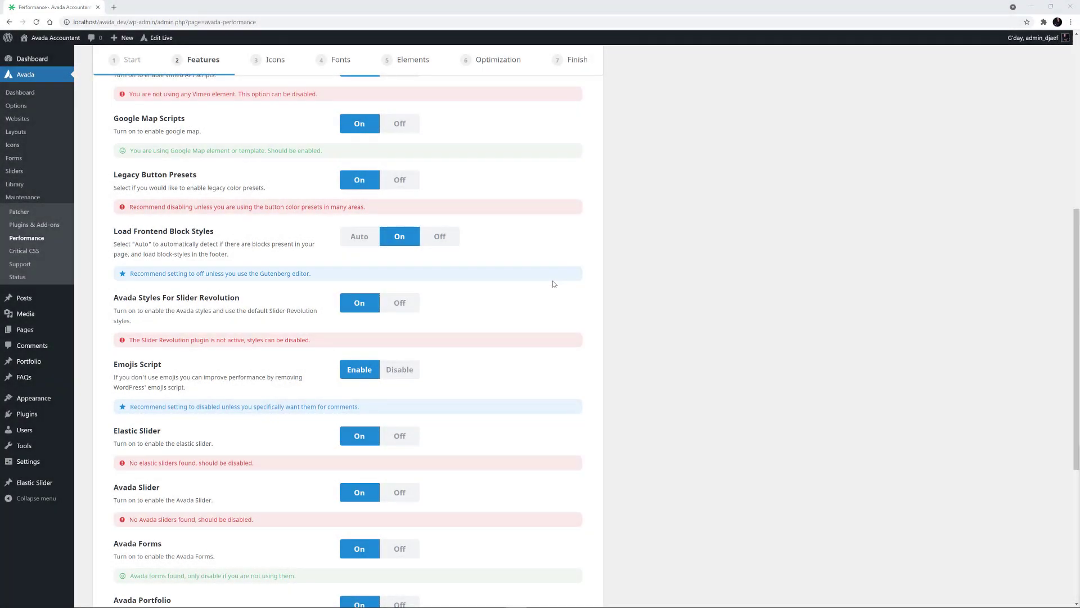
scroll(down, 3)
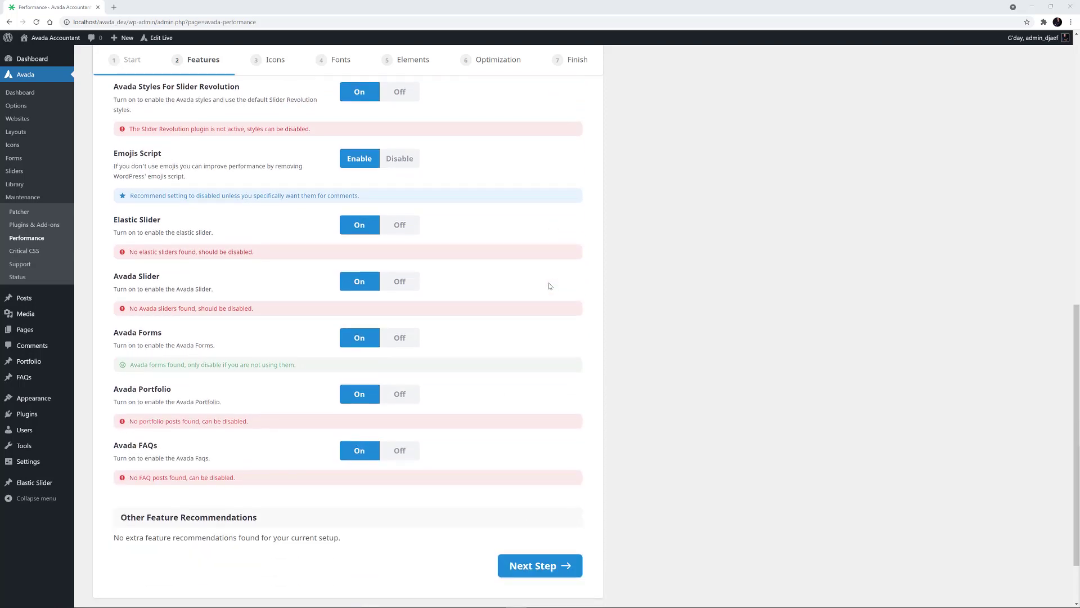
scroll(up, 3)
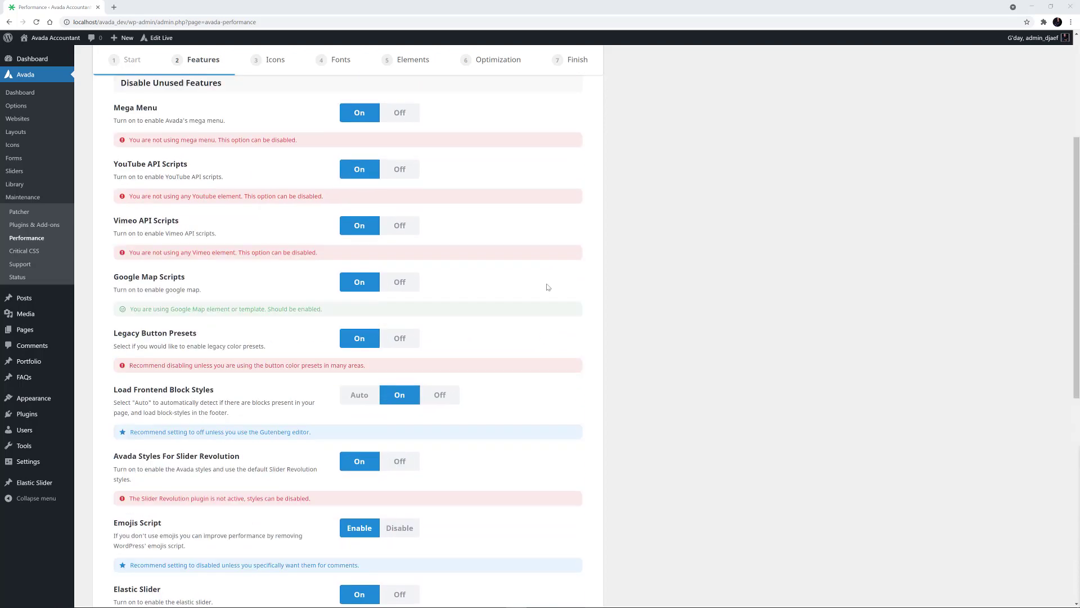
Apply all recommended feature settings, save the changes and continue to the Icons step
click(252, 158)
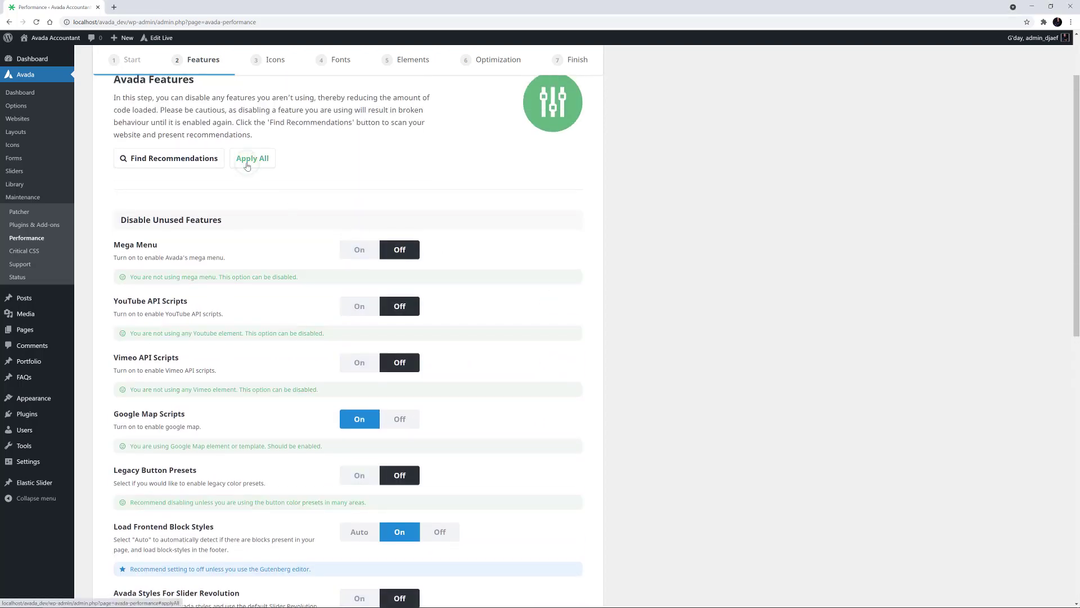
click(252, 157)
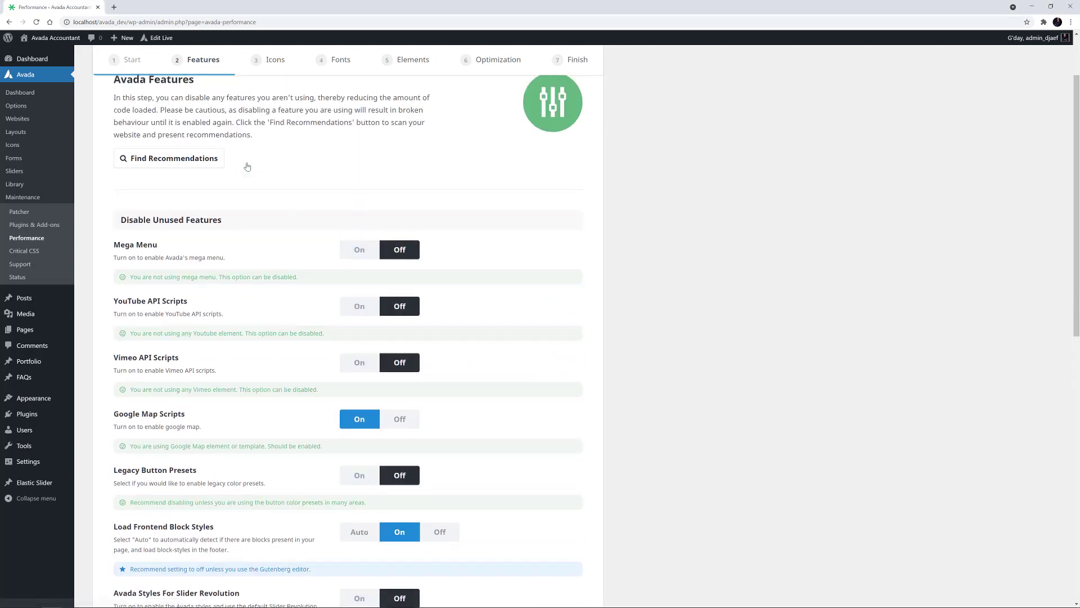
mouse_move(627, 222)
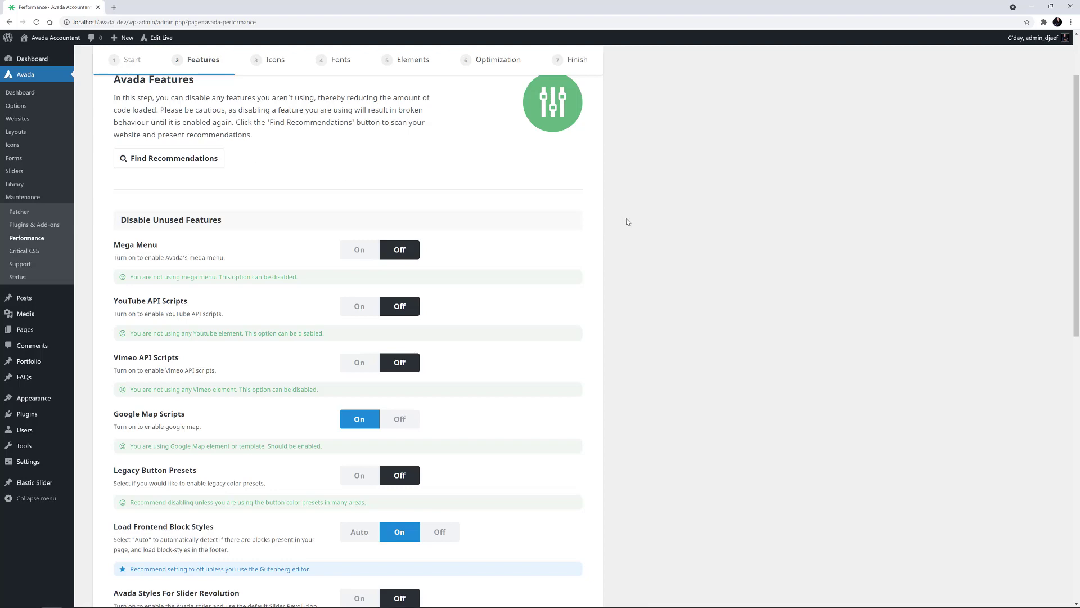
scroll(down, 3)
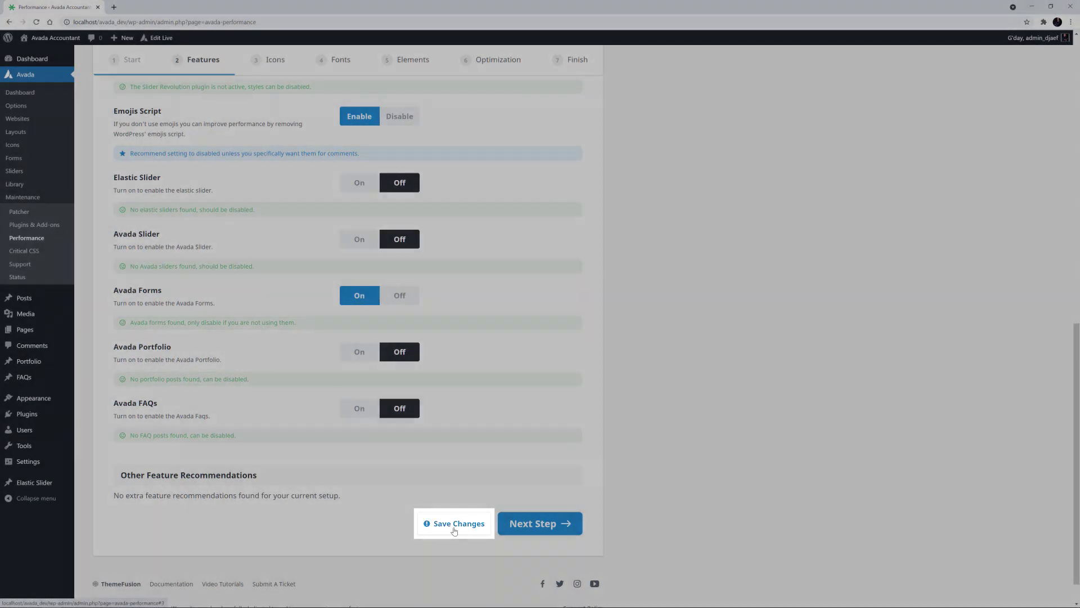
click(454, 523)
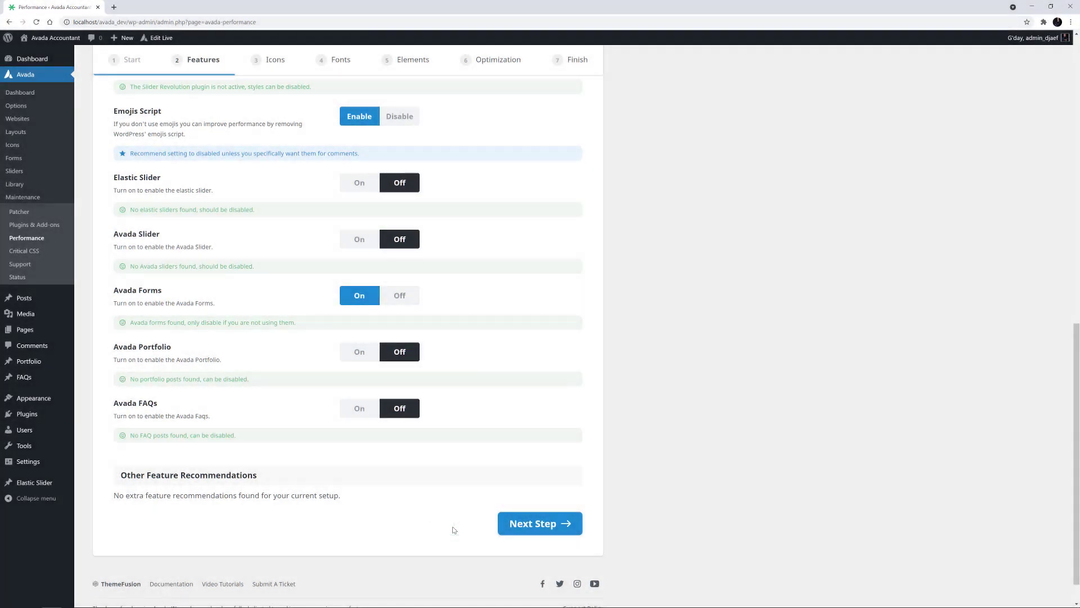
click(539, 523)
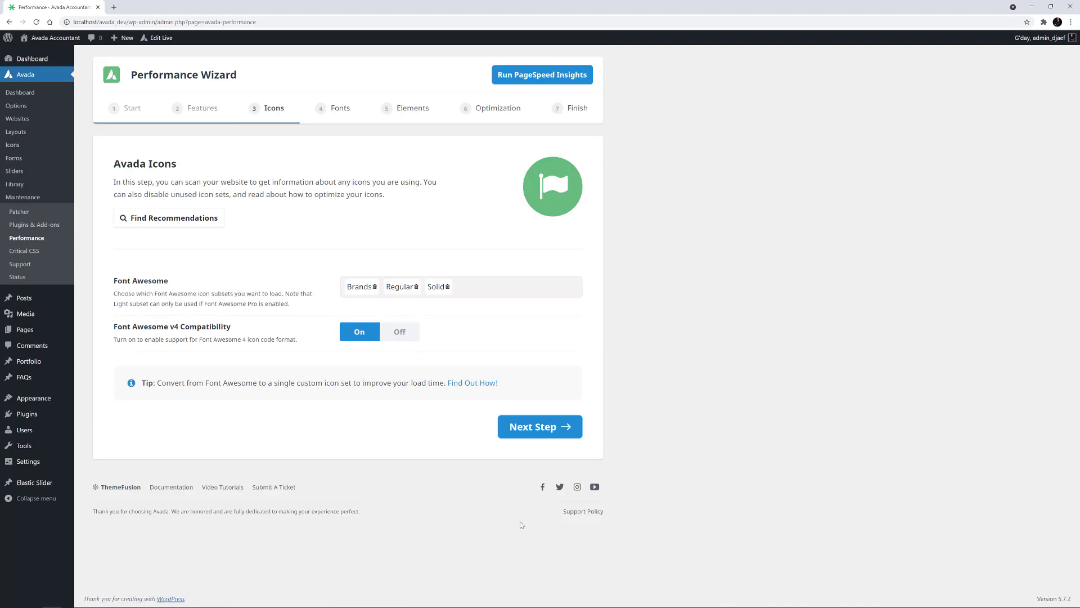
mouse_move(517, 525)
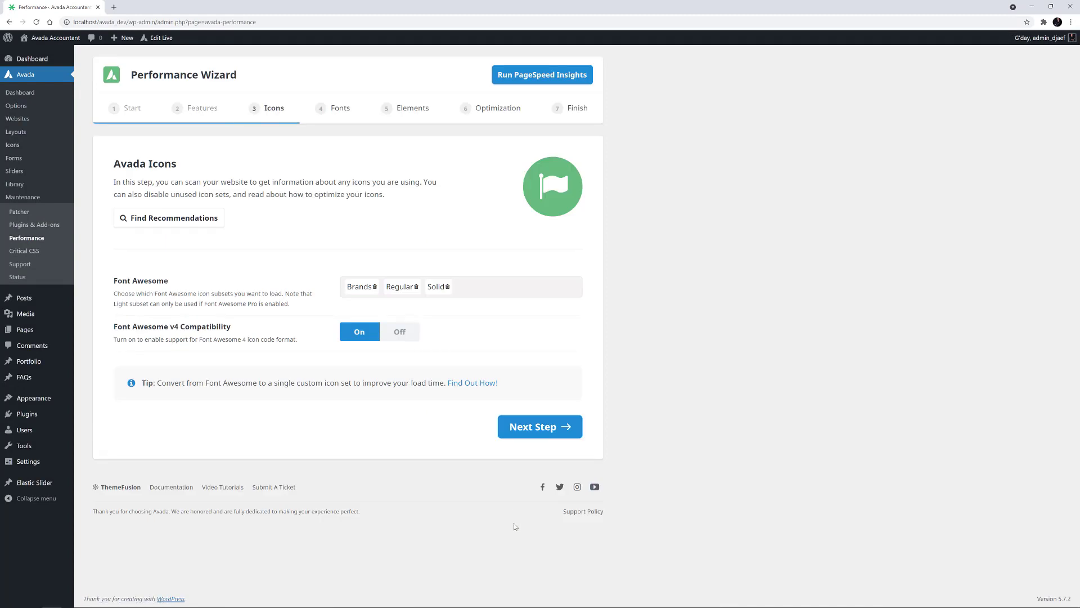
mouse_move(187, 205)
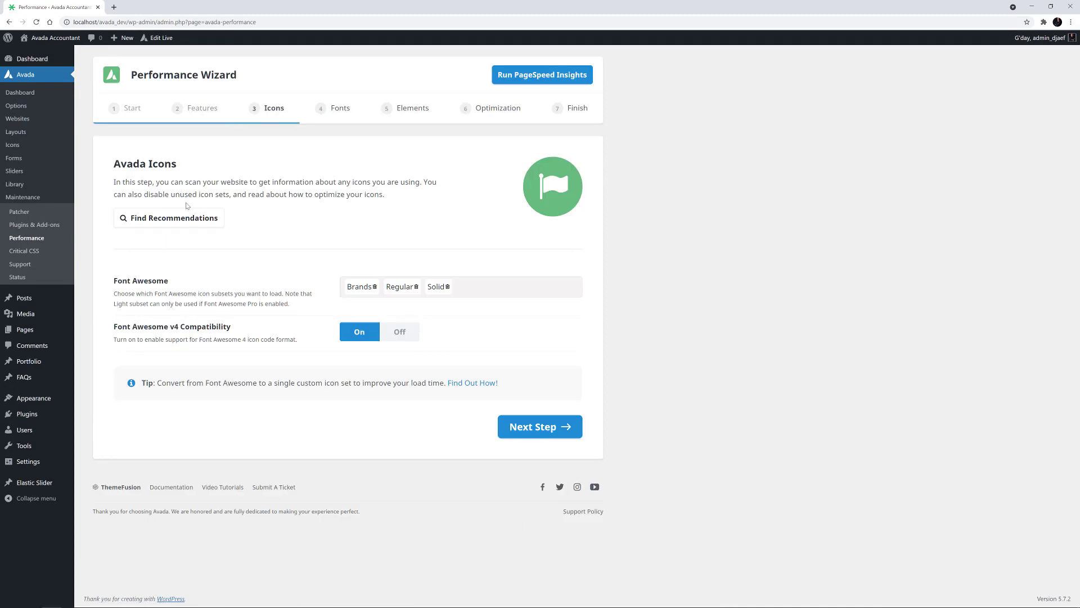
Find icon recommendations and review the scanned Font Awesome usage per page
click(168, 217)
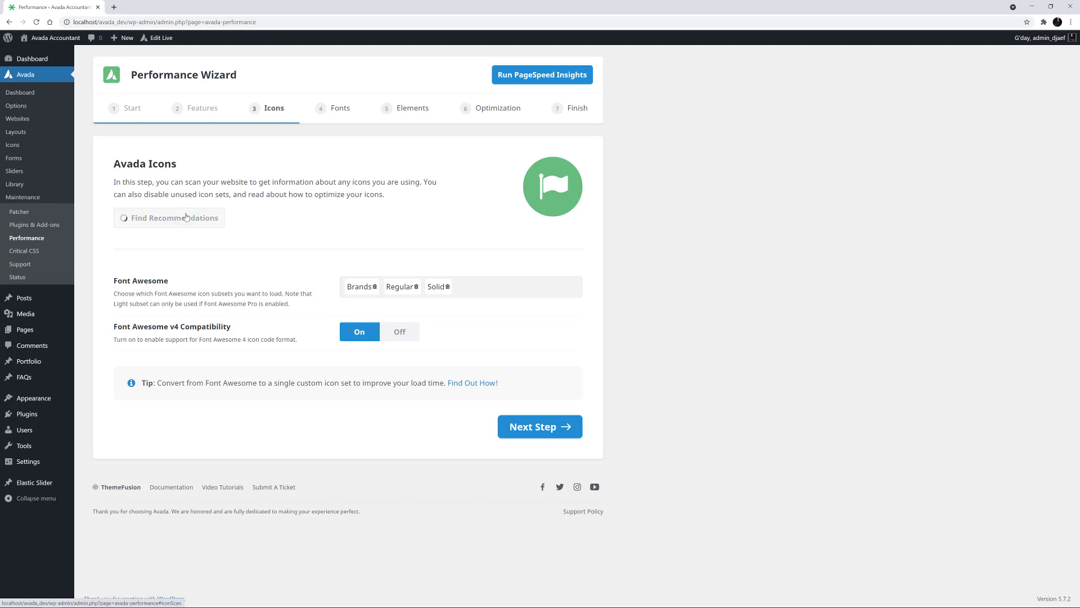
click(169, 217)
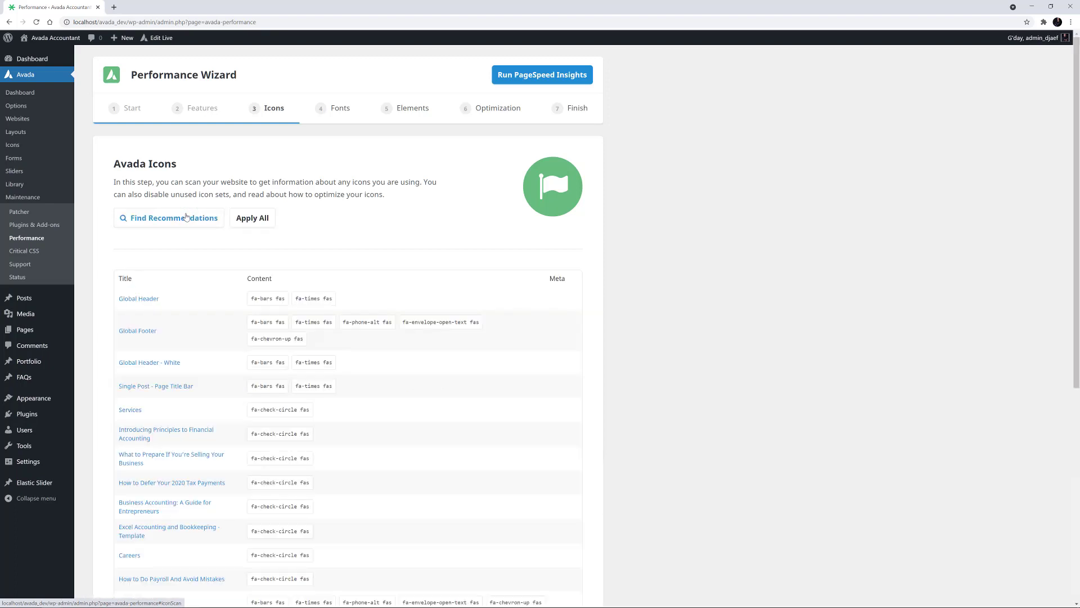
scroll(down, 3)
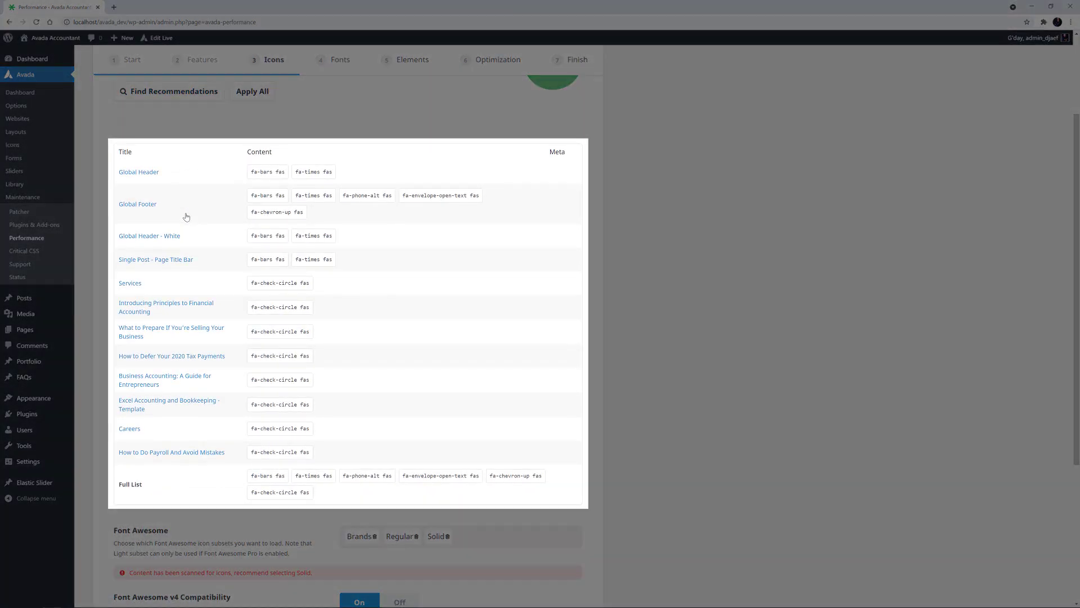
scroll(down, 3)
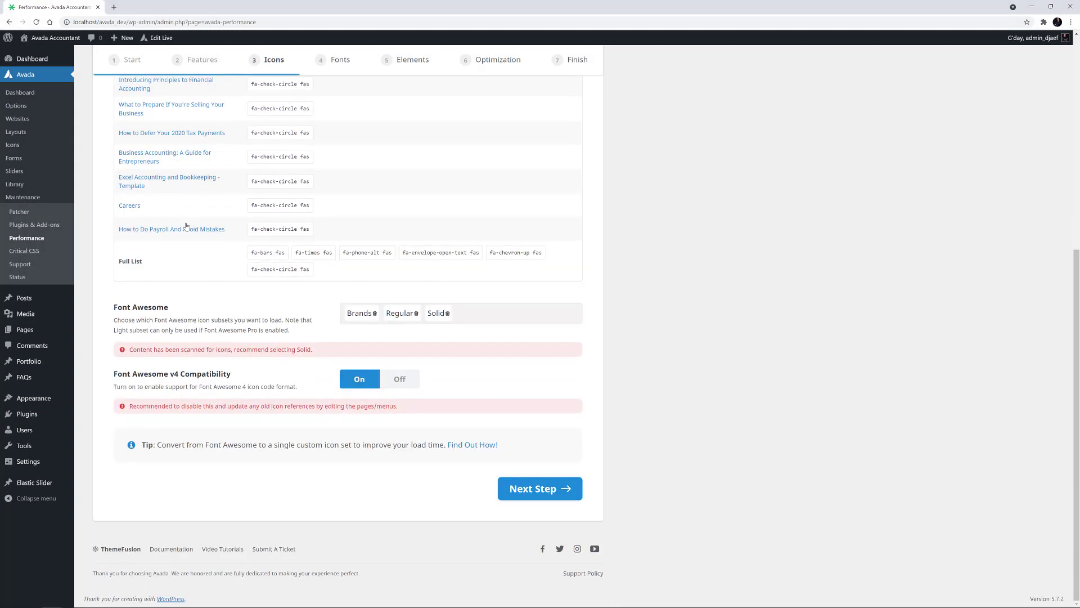
mouse_move(206, 293)
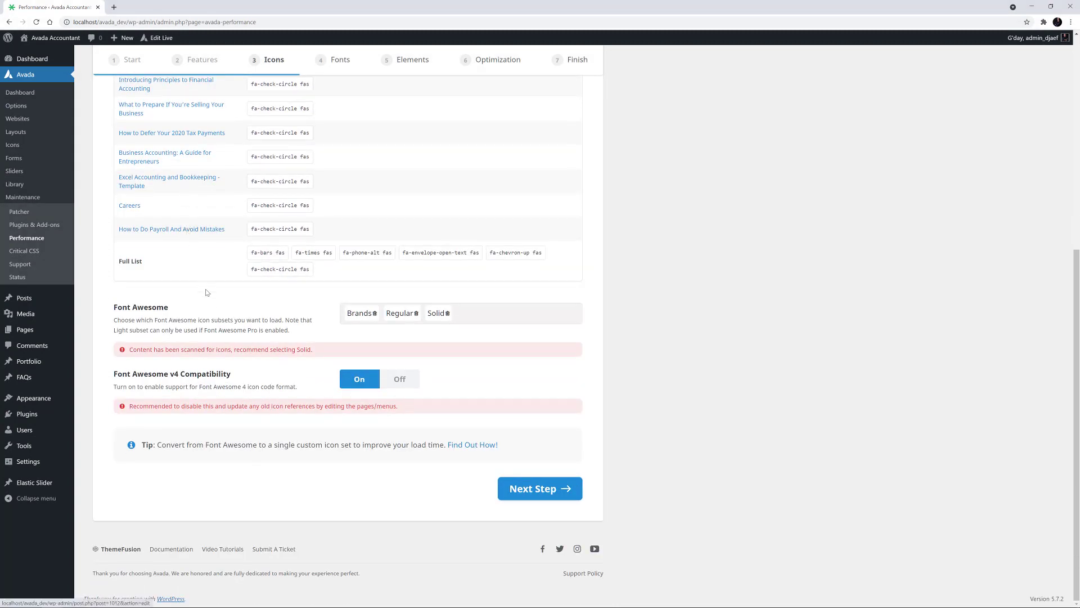
mouse_move(214, 305)
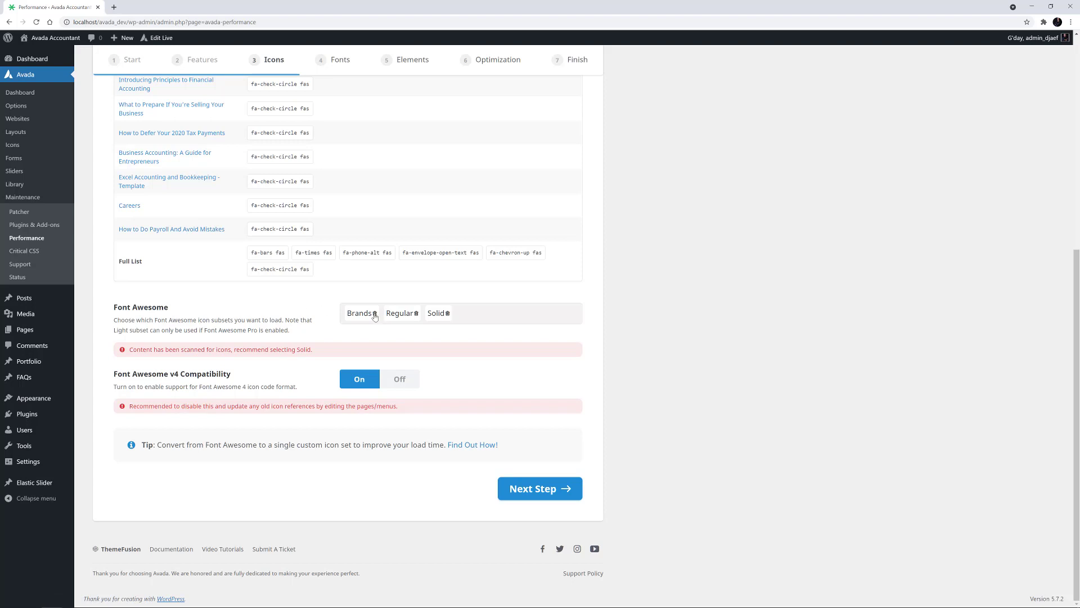
Keep only the Solid Font Awesome subset, set v4 Compatibility Off, and continue to Fonts
click(458, 313)
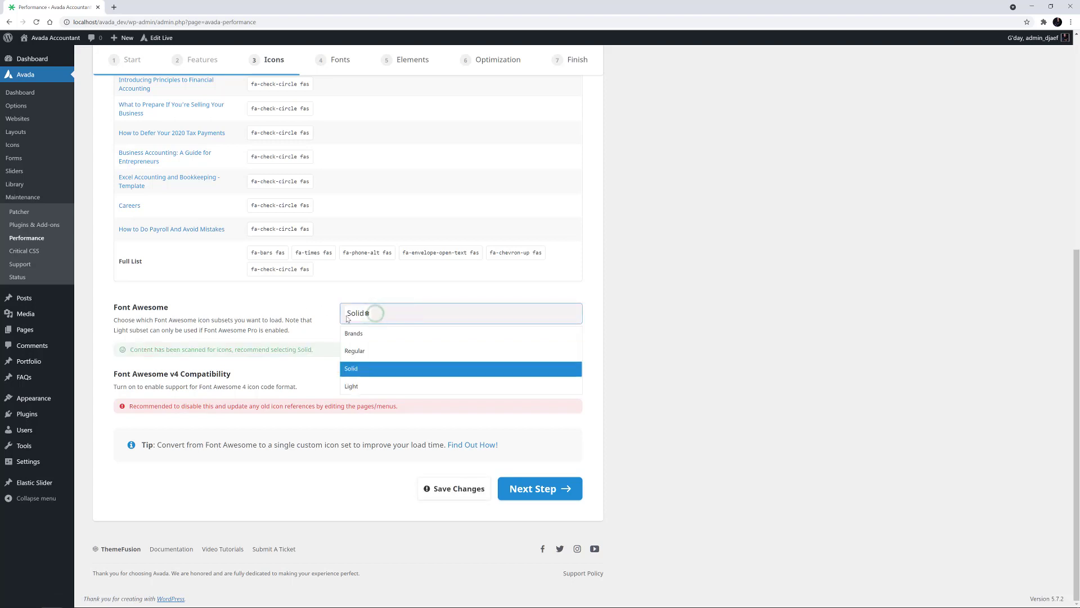
click(351, 368)
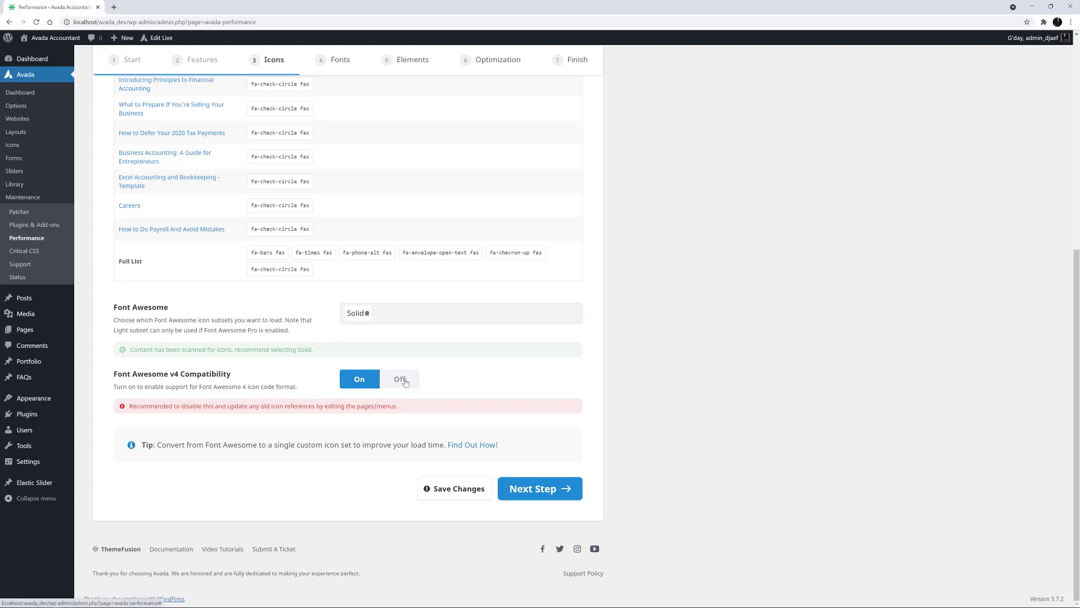
click(399, 378)
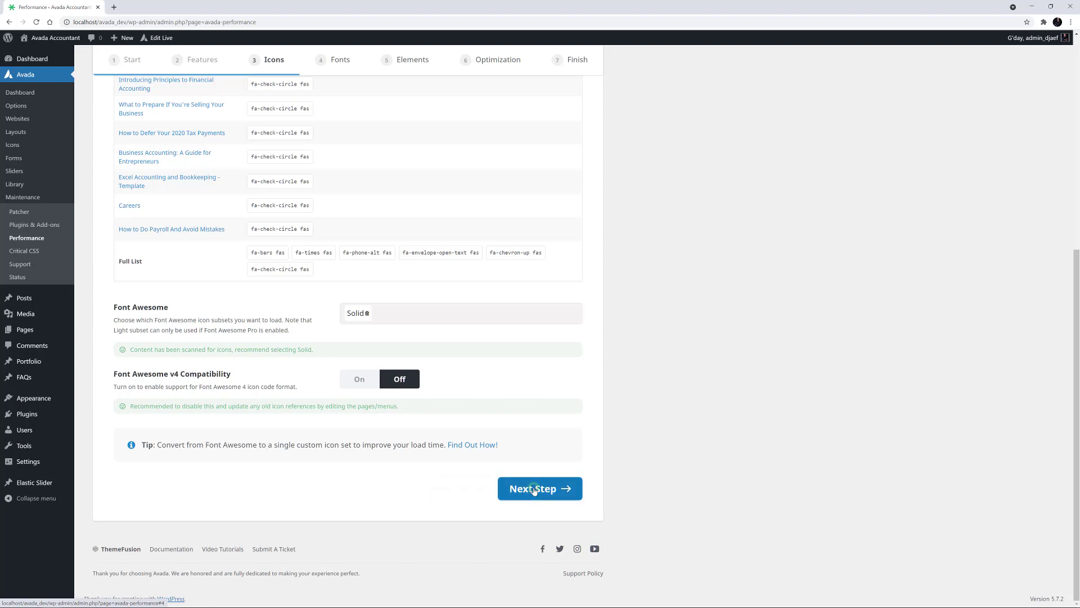
click(539, 488)
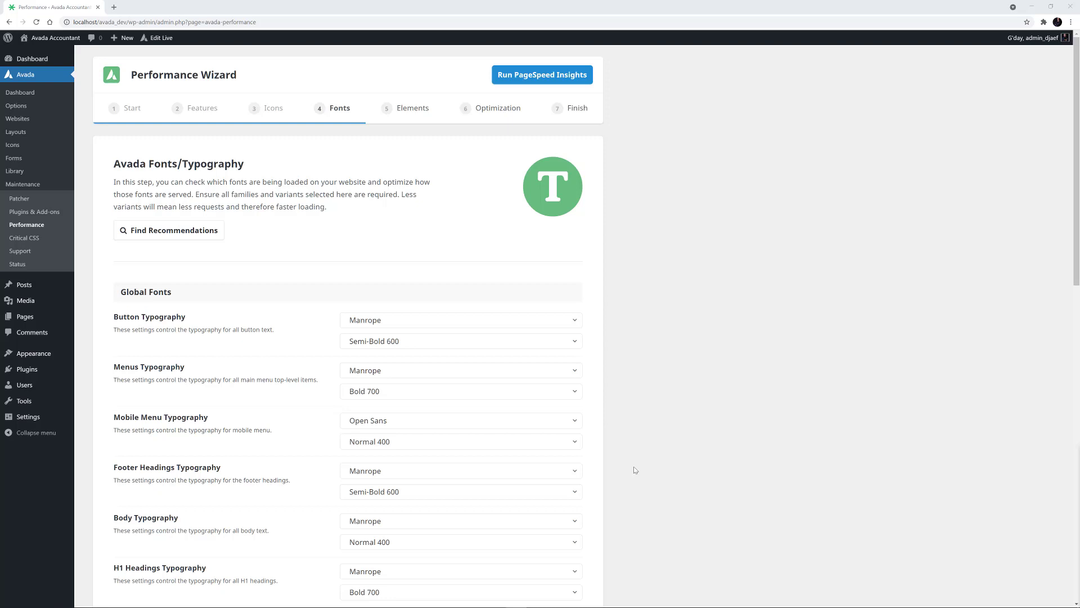
mouse_move(159, 232)
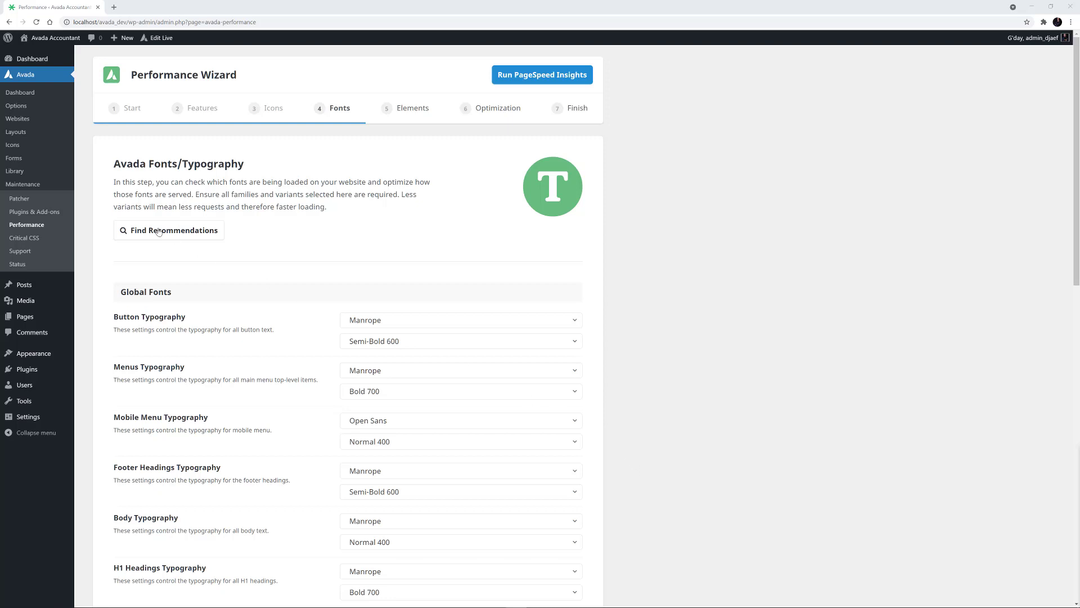
Find font recommendations and review the typography list with H6 headings set to Manrope Bold 700
click(168, 229)
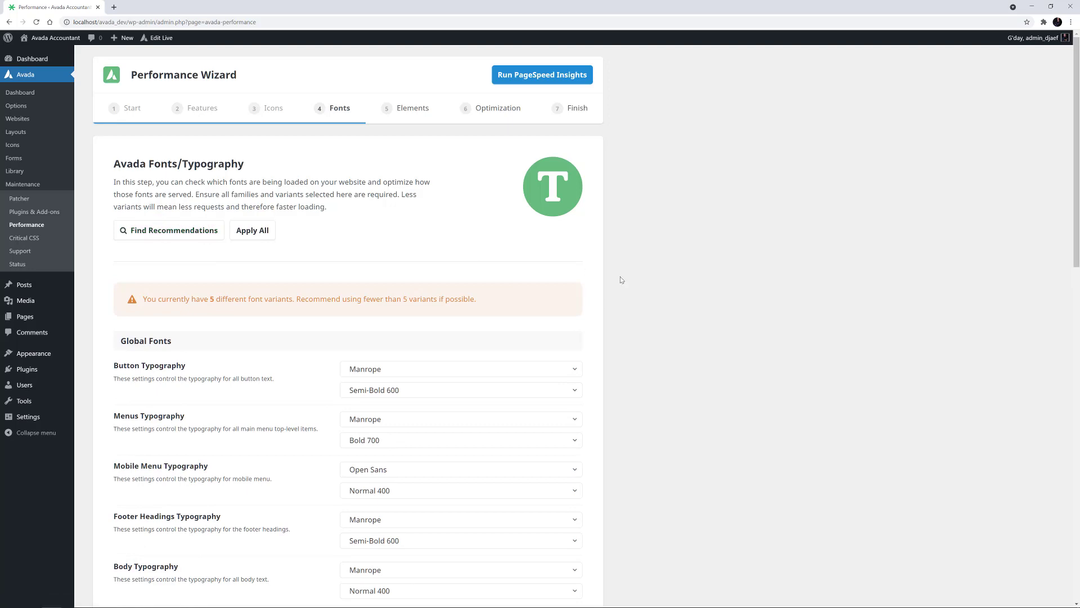
scroll(down, 3)
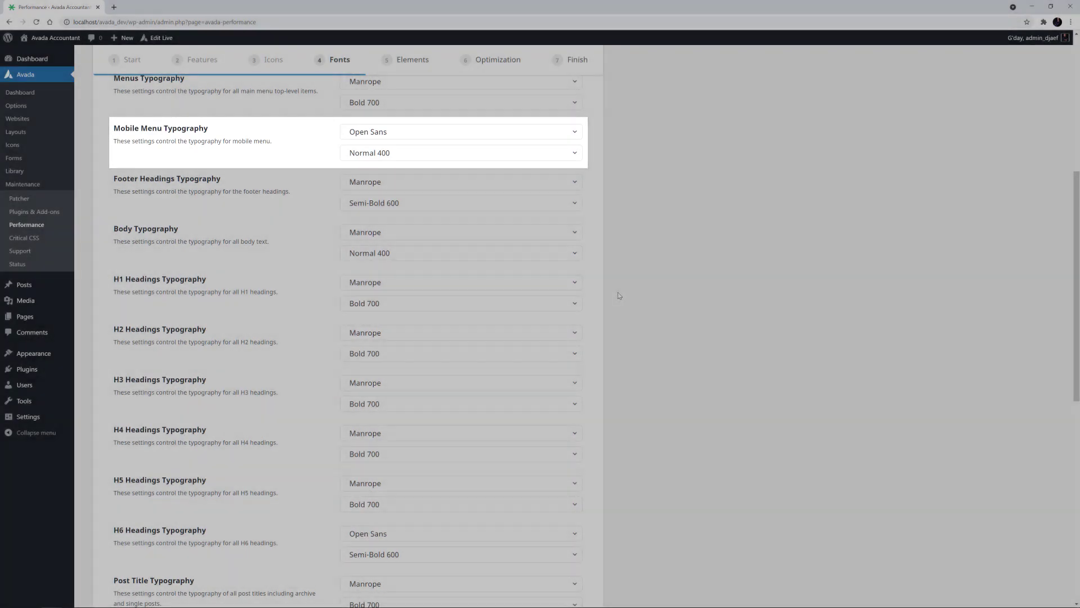
scroll(down, 3)
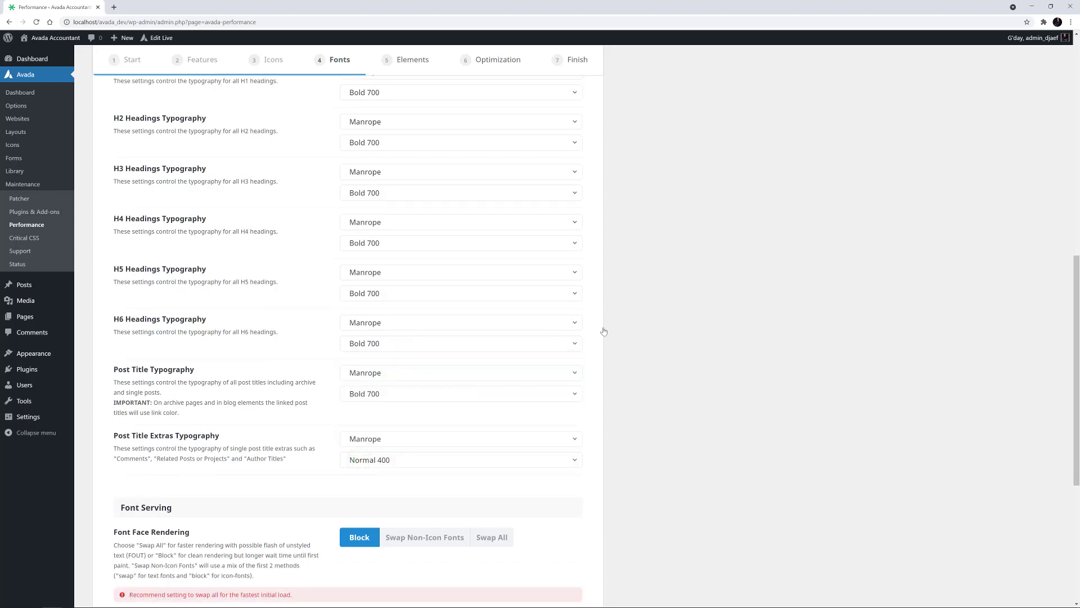
scroll(up, 3)
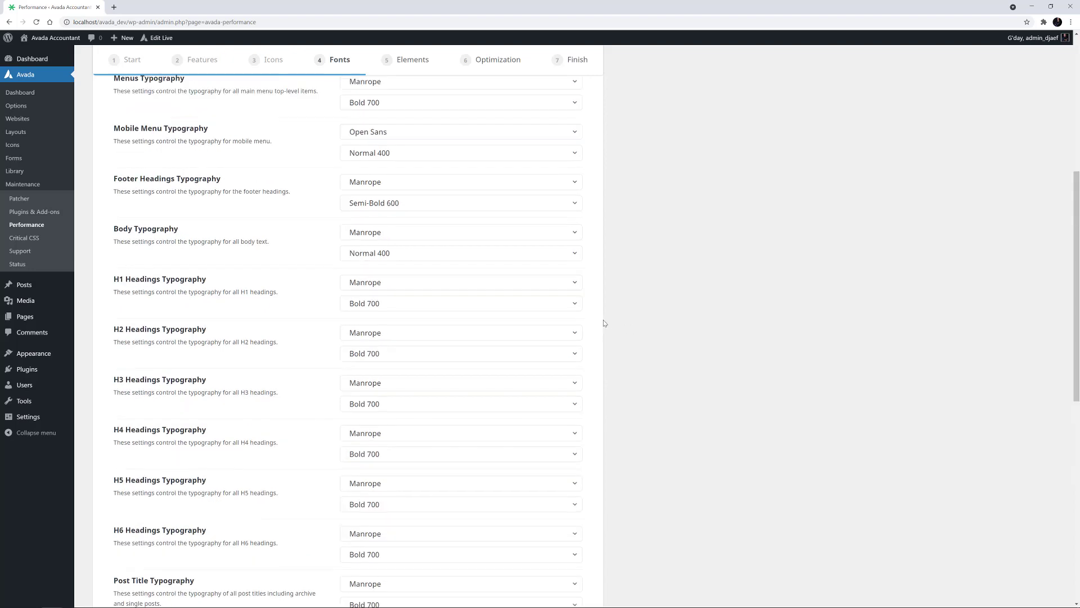
scroll(up, 3)
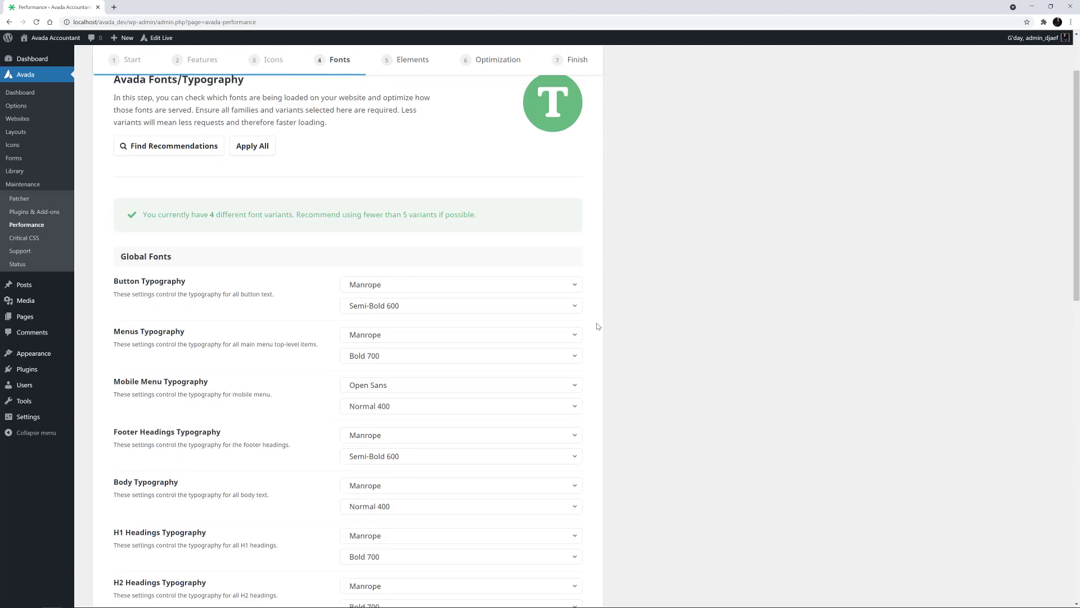
Set Font Face Rendering to Swap All, Preload Key Fonts to All with Bold 700 added, and save
scroll(down, 3)
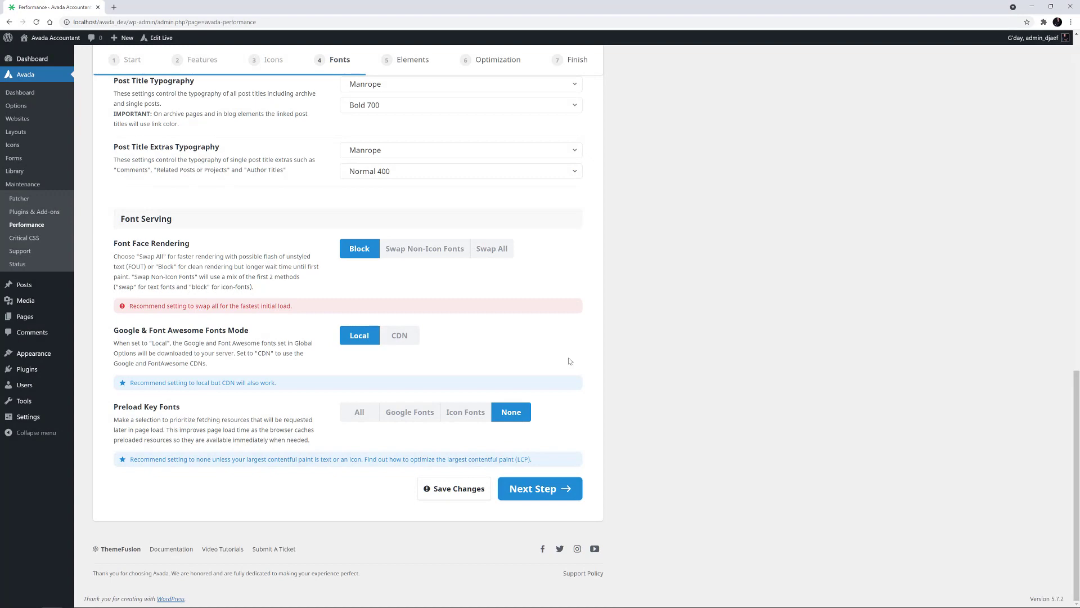
click(492, 248)
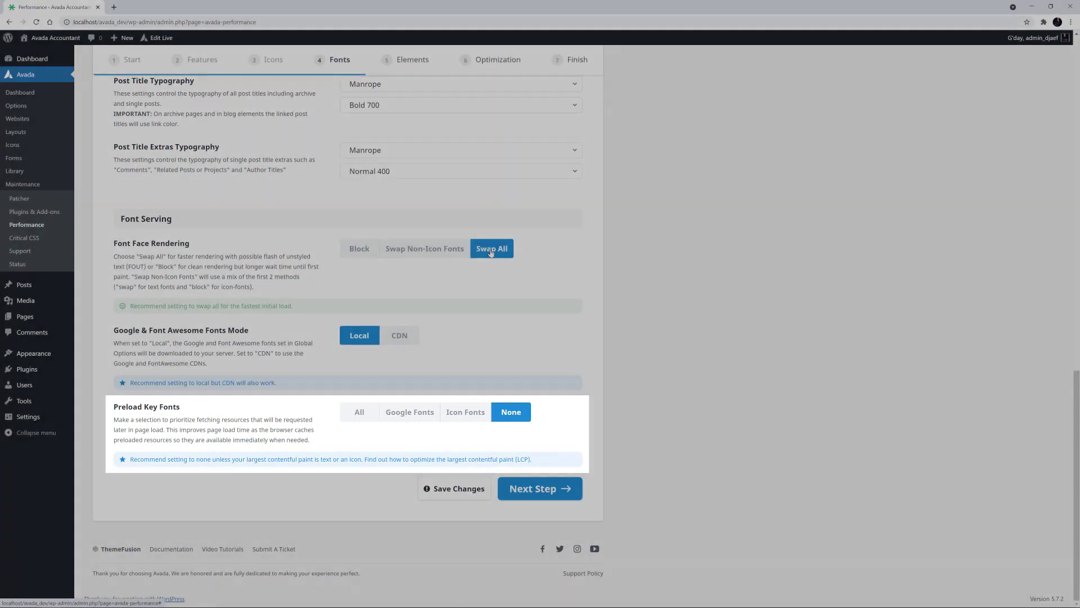
mouse_move(492, 248)
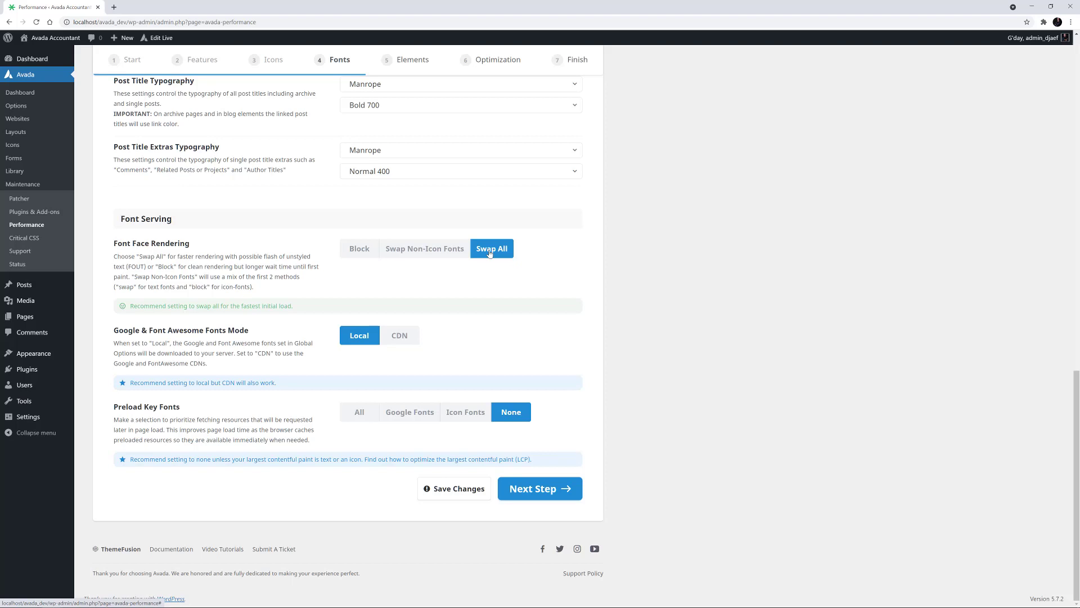
click(359, 412)
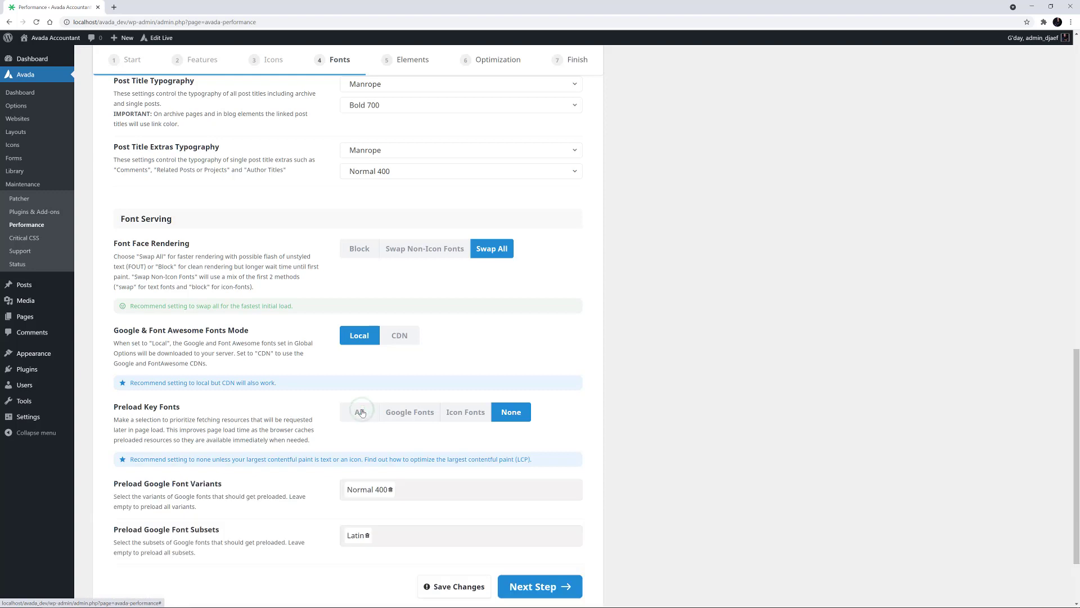
click(359, 412)
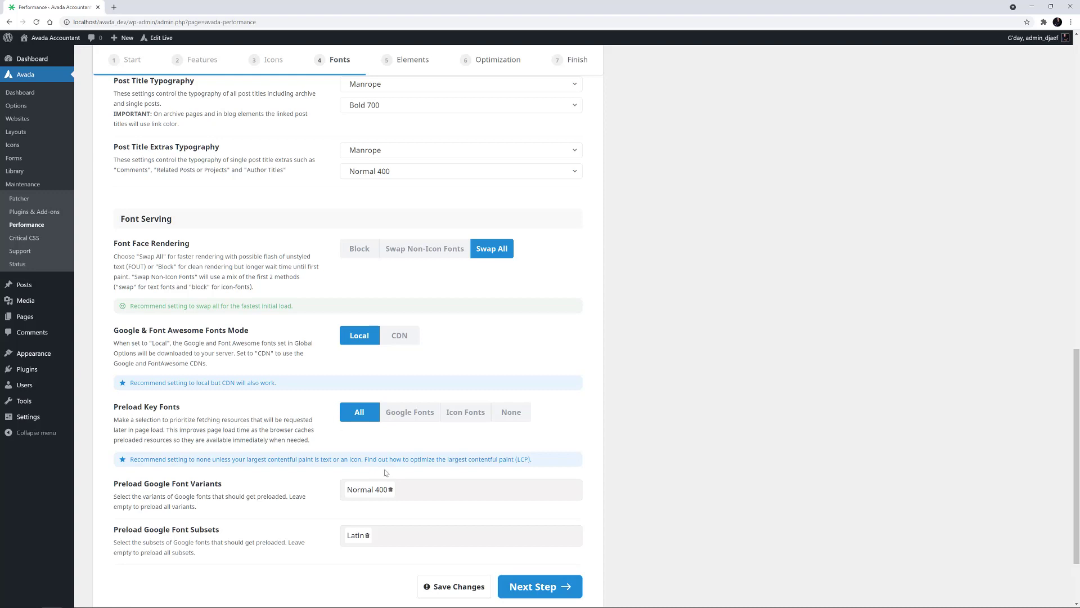
click(460, 489)
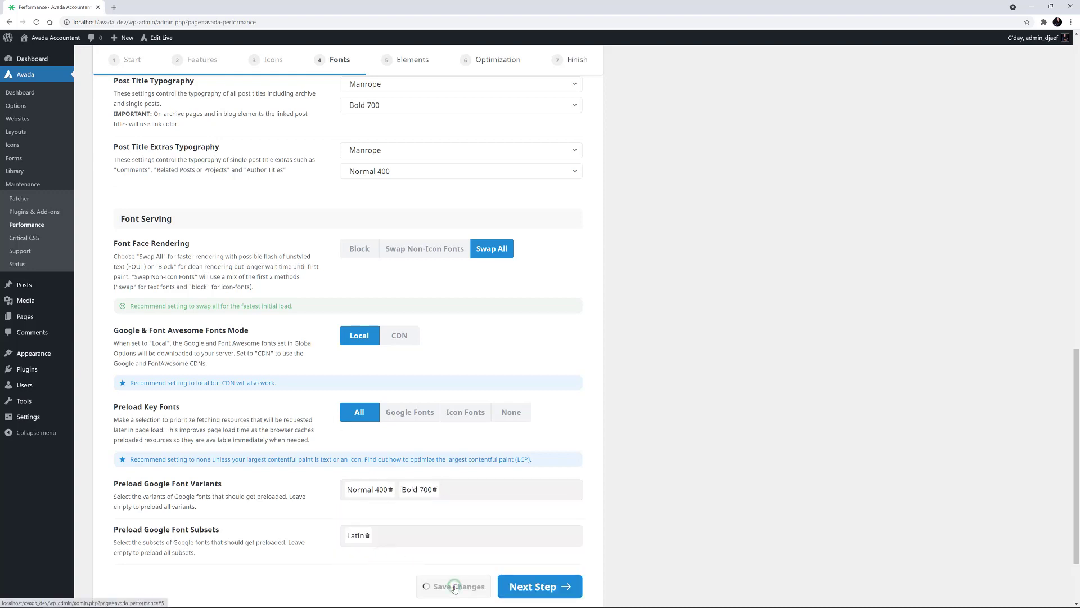
click(539, 586)
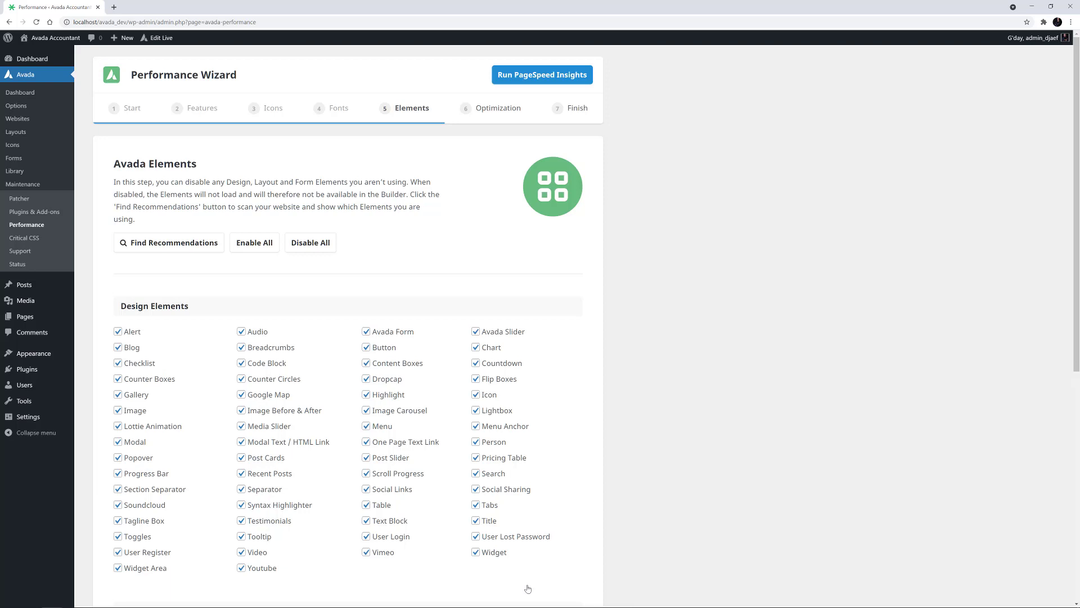
Scan the site for used elements and save the resulting element selections
click(169, 244)
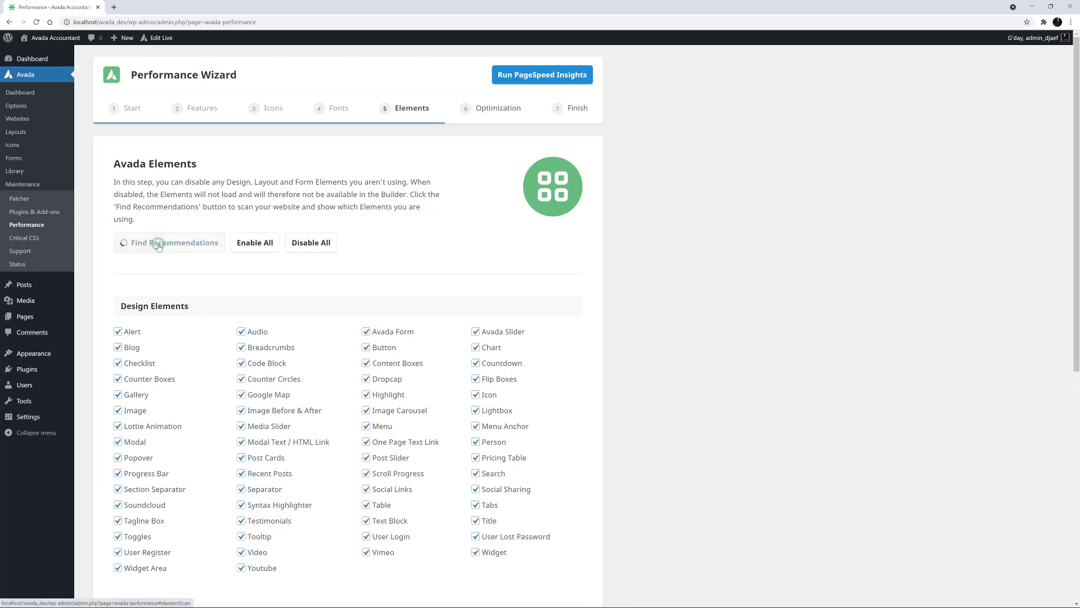
click(175, 243)
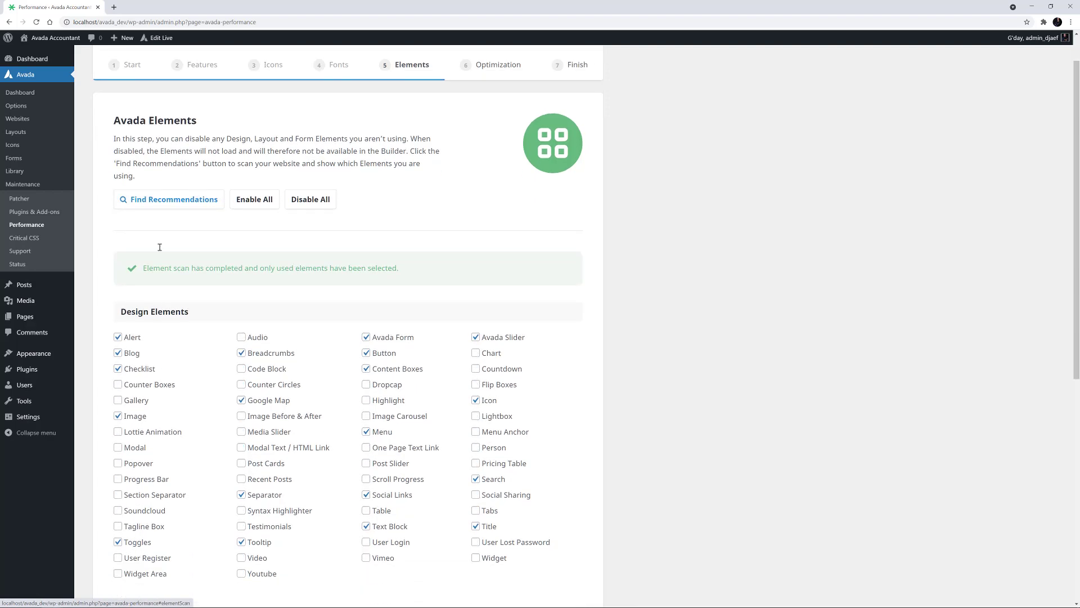
scroll(down, 3)
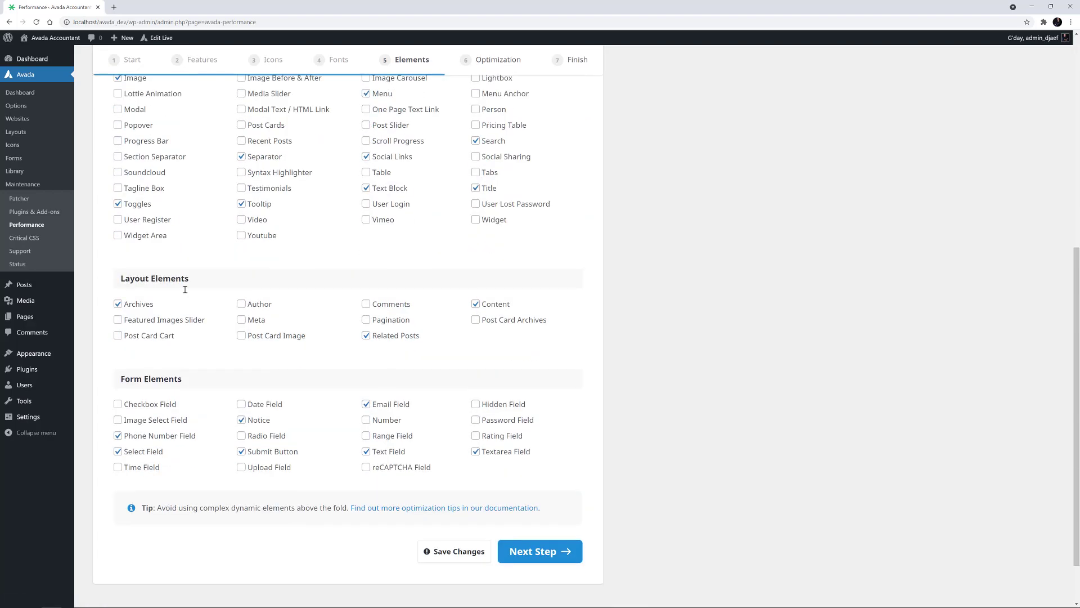
scroll(down, 3)
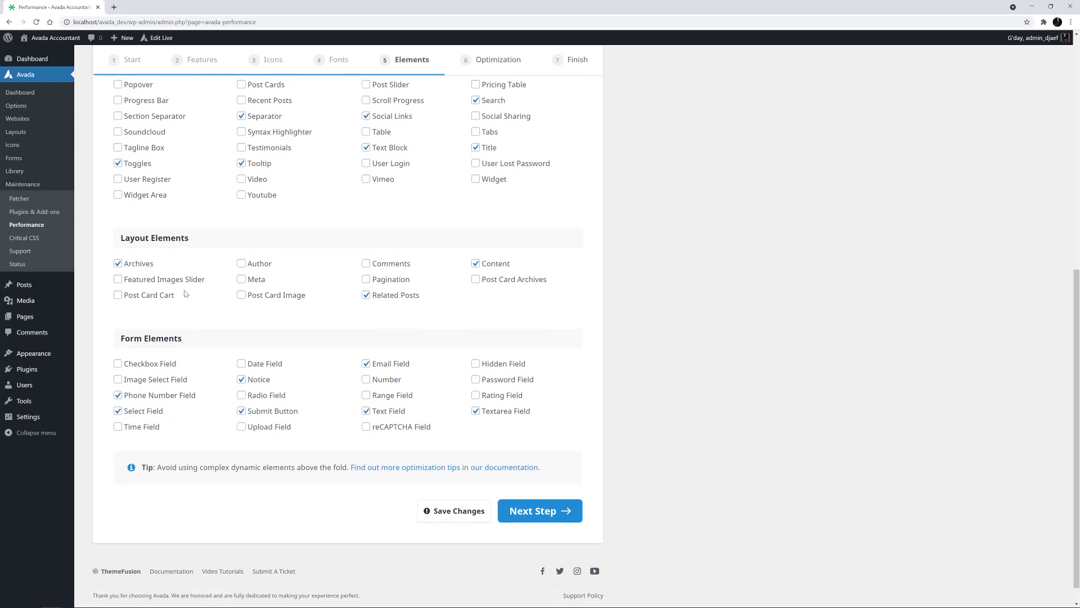
click(453, 511)
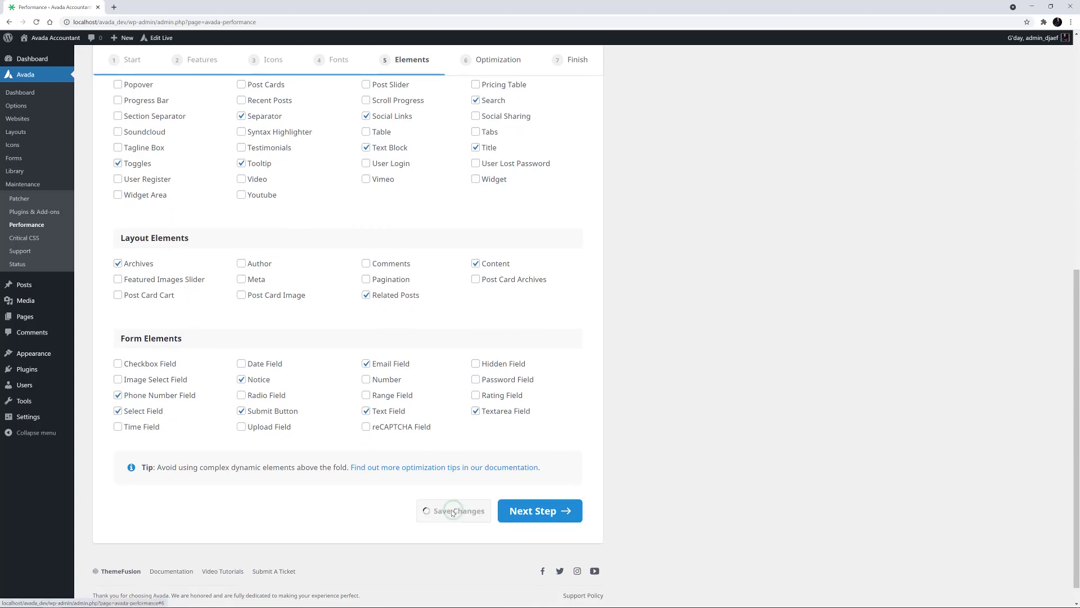
click(454, 511)
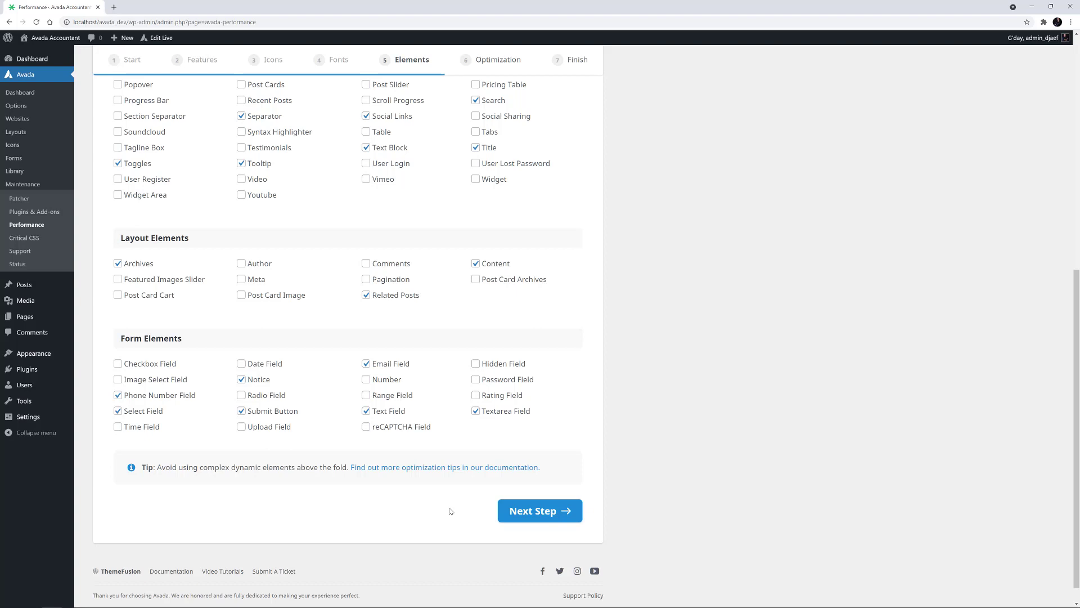
mouse_move(539, 511)
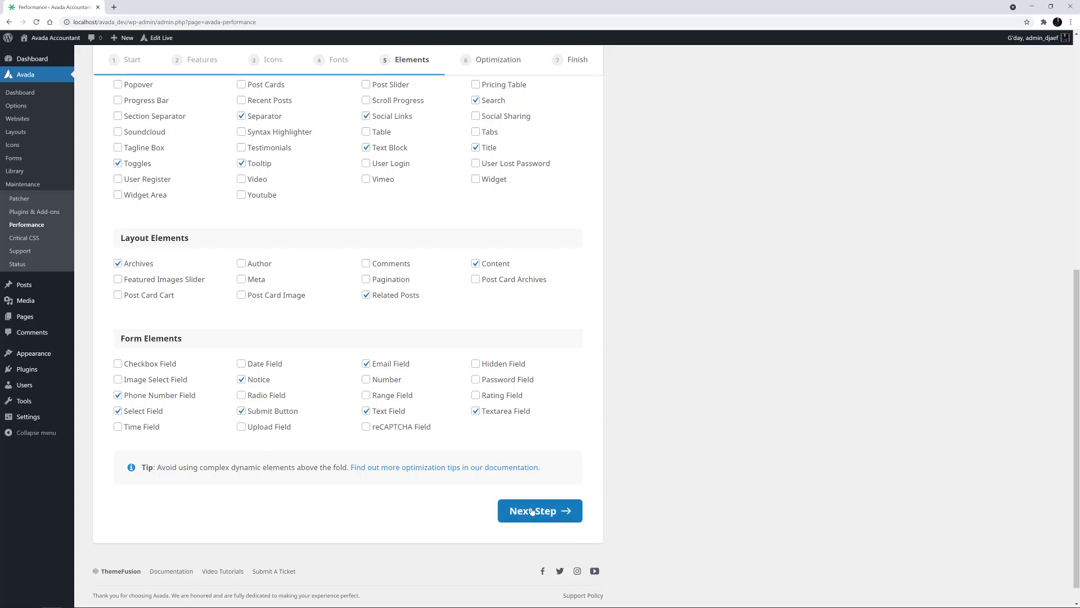
Move to the Optimization step, show recommendations and set Image Lazy Loading to Avada
click(539, 511)
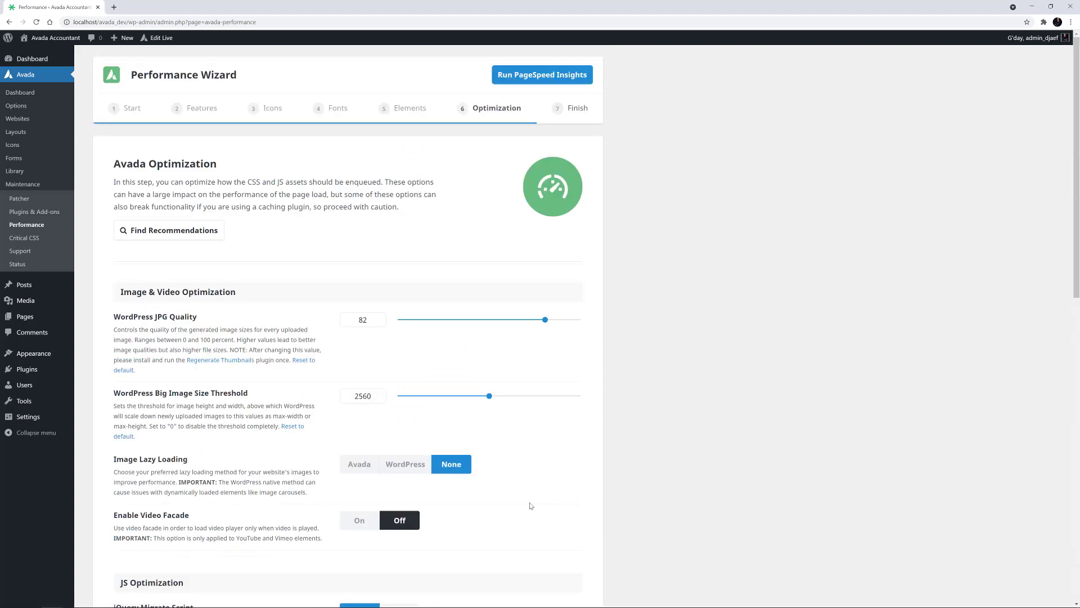
mouse_move(169, 230)
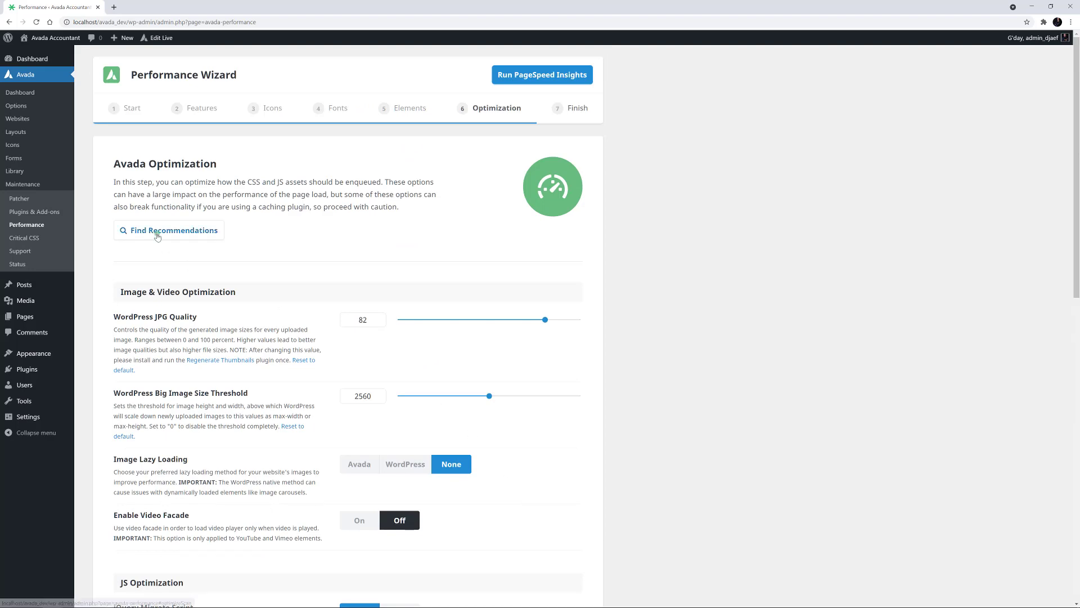
click(169, 229)
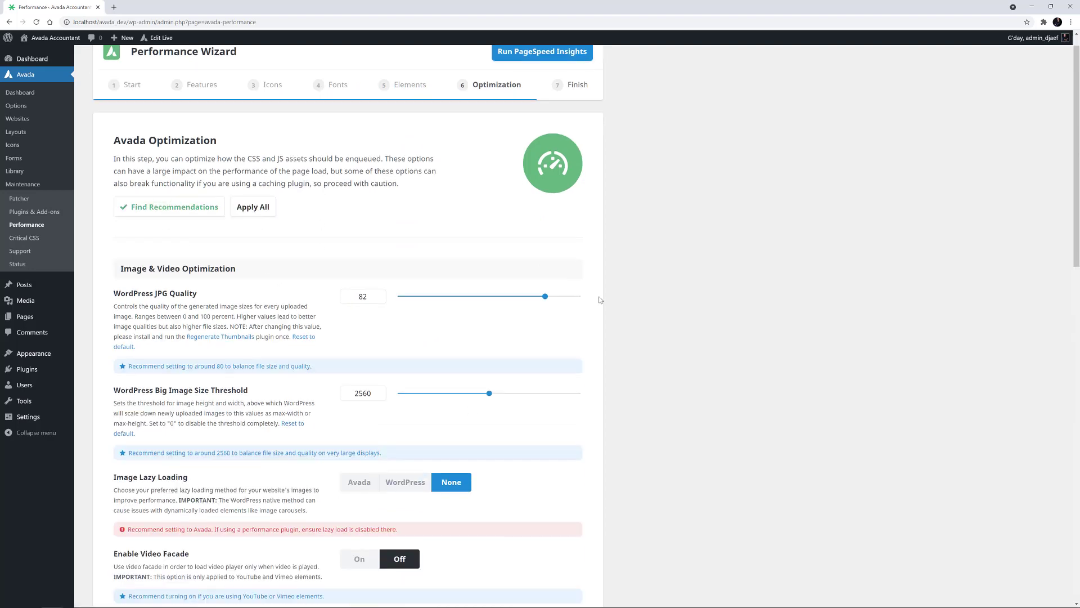
scroll(down, 3)
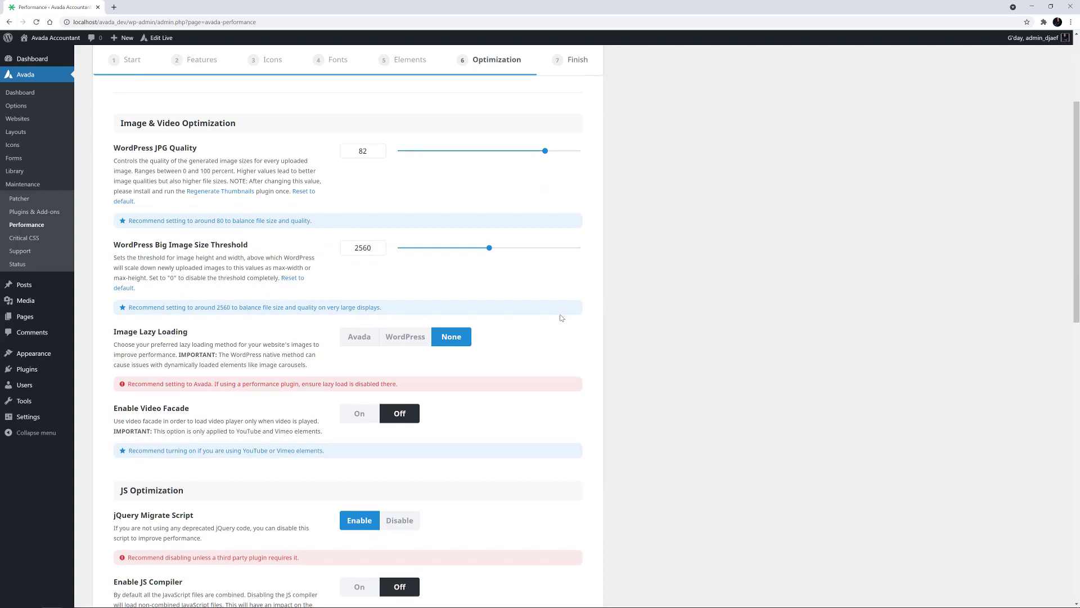
click(359, 336)
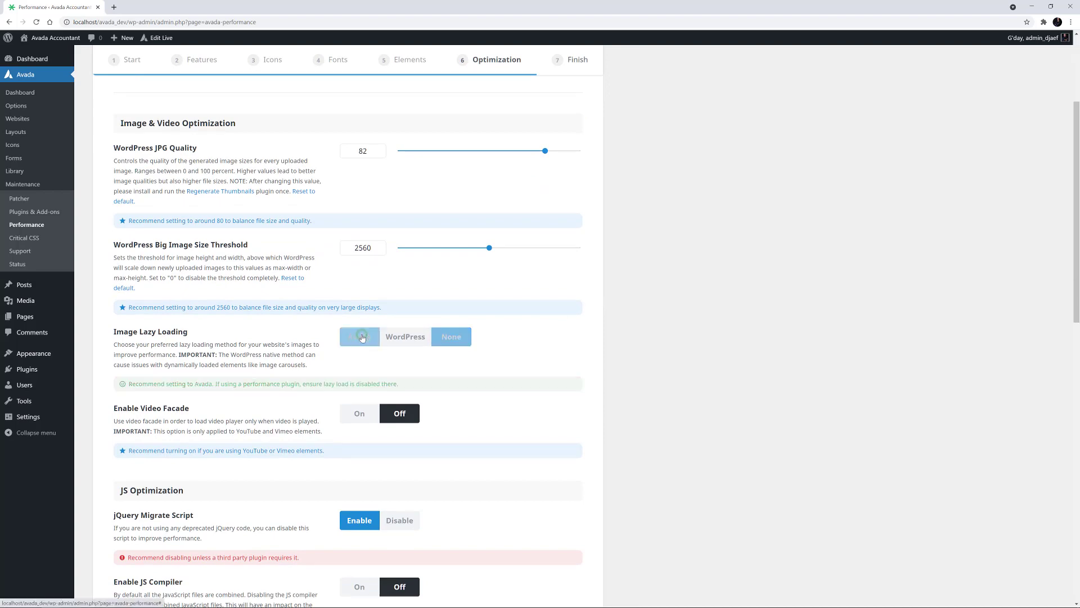
Set jQuery Migrate Script to Disable and Enable JS Compiler to On
scroll(down, 3)
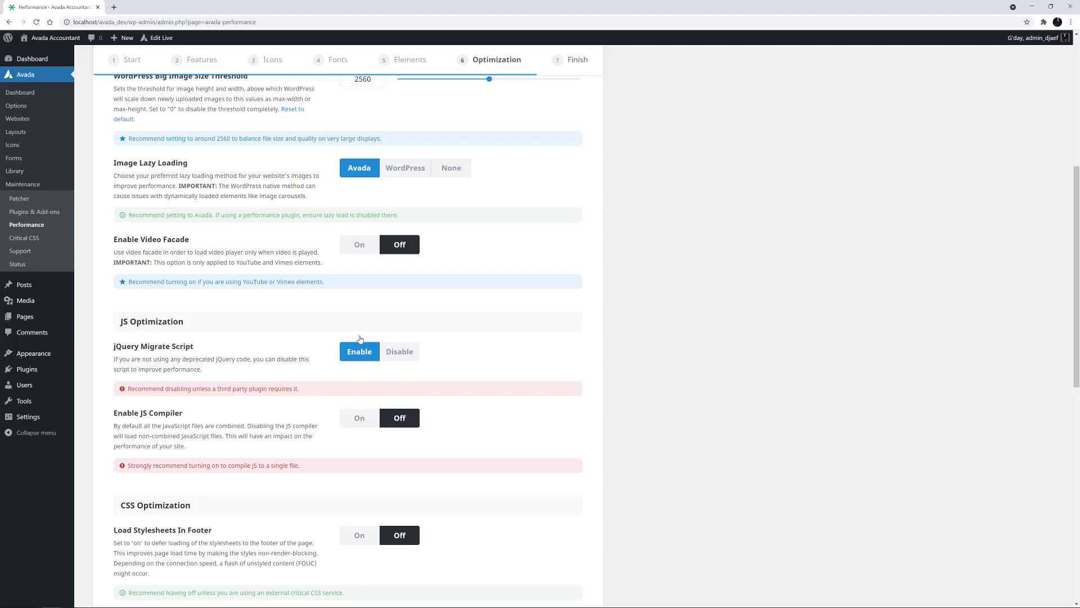
click(399, 351)
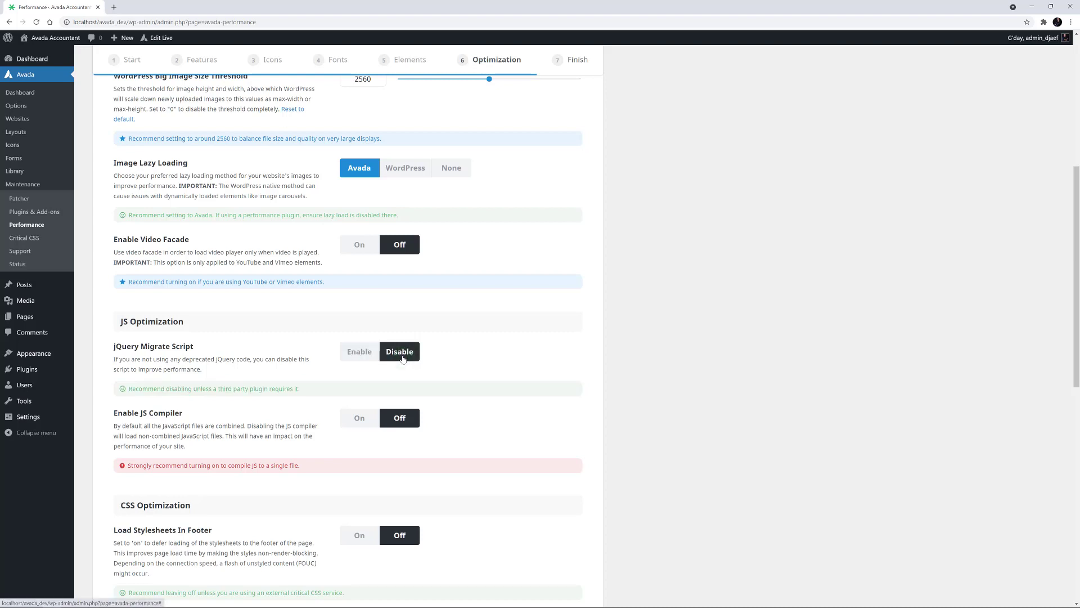
click(359, 417)
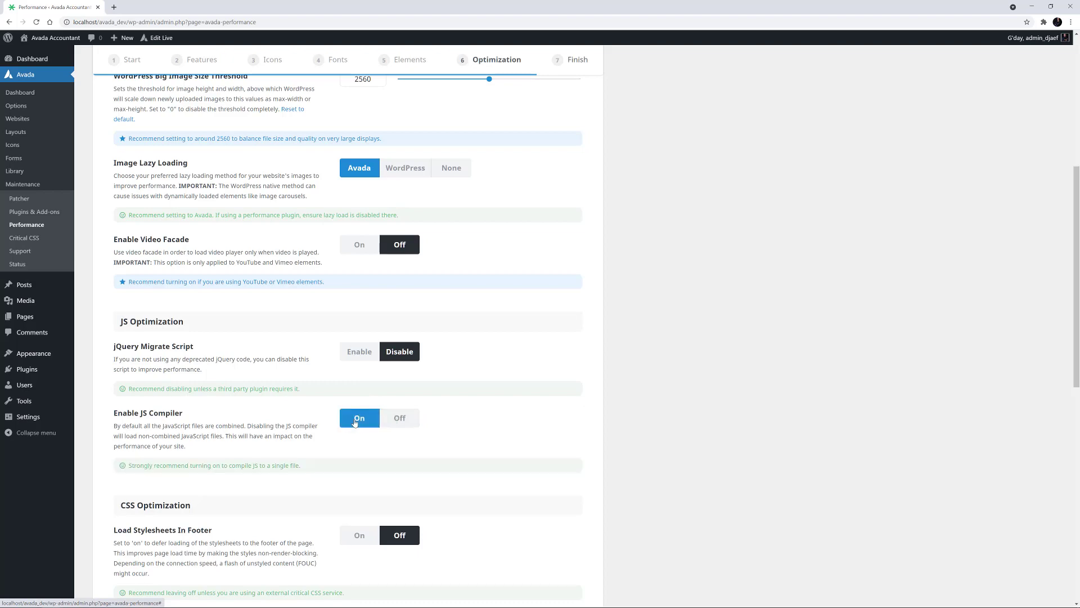
scroll(down, 3)
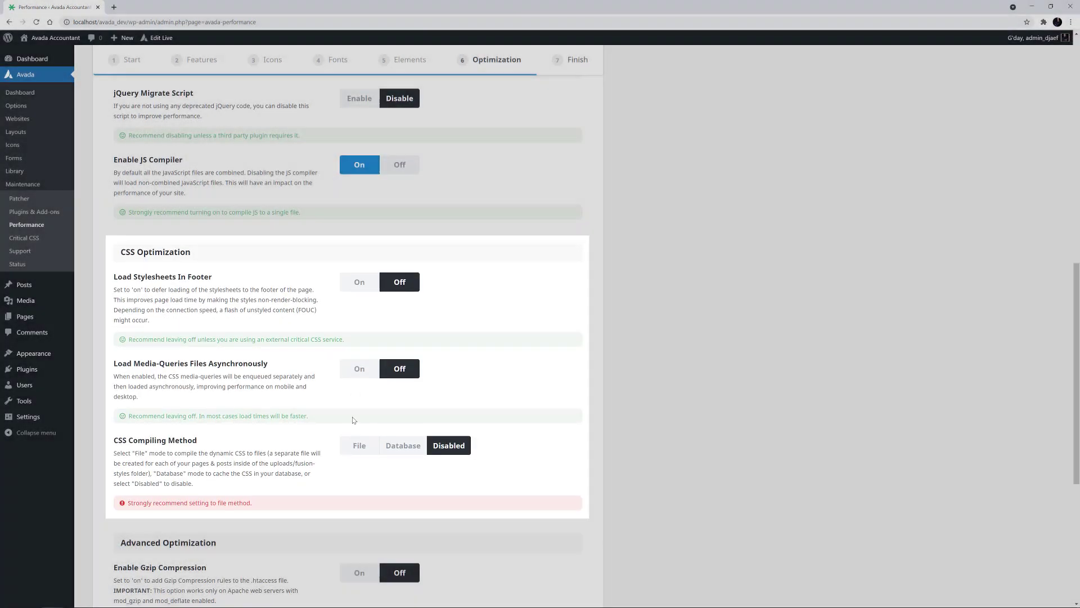
Set CSS Compiling Method to File under CSS Optimization
scroll(down, 3)
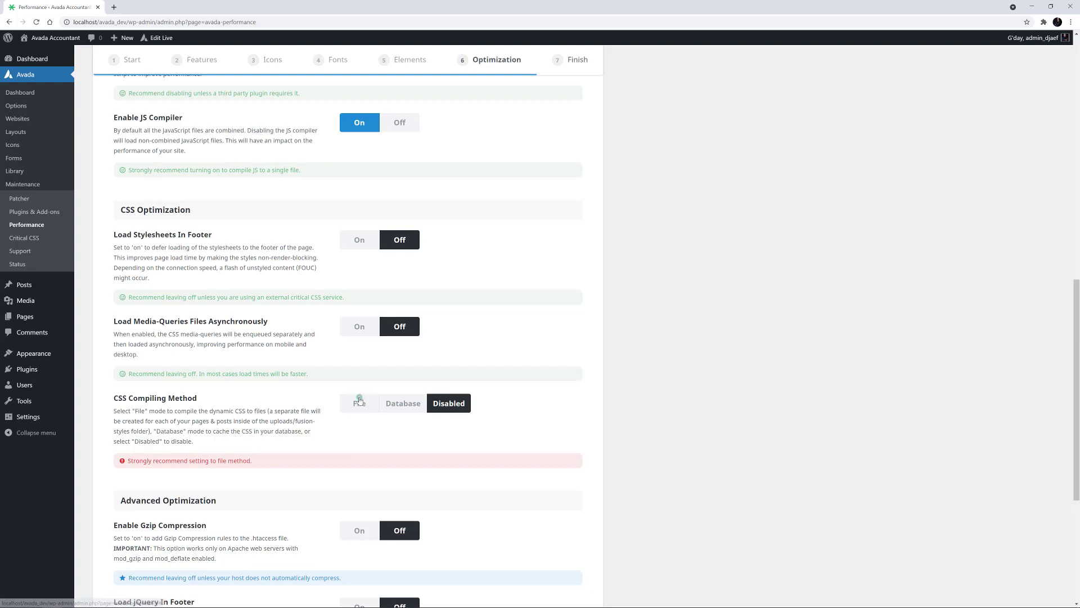
click(359, 403)
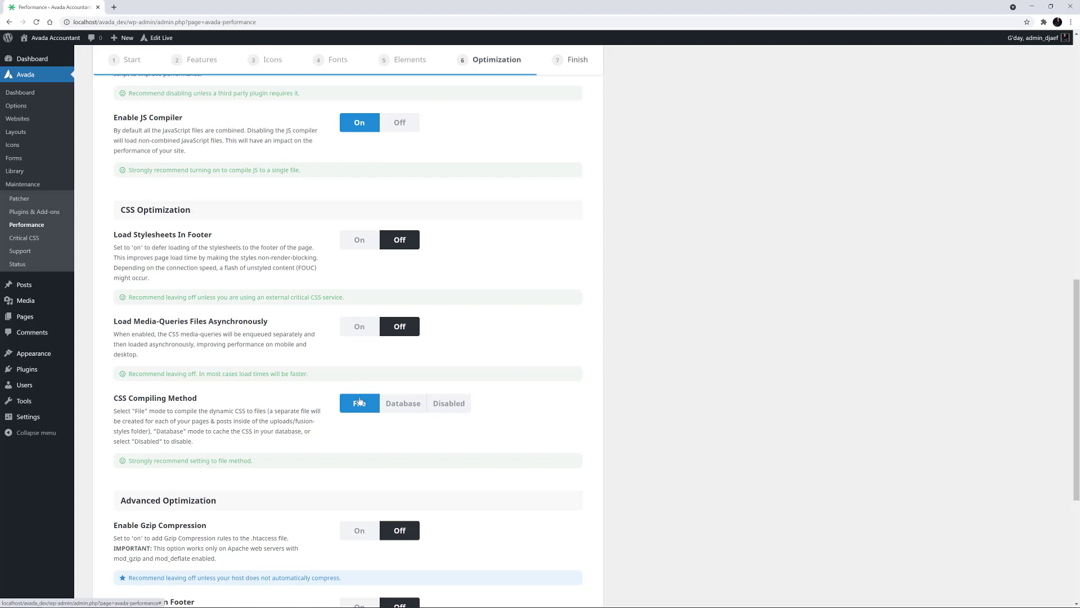
scroll(down, 3)
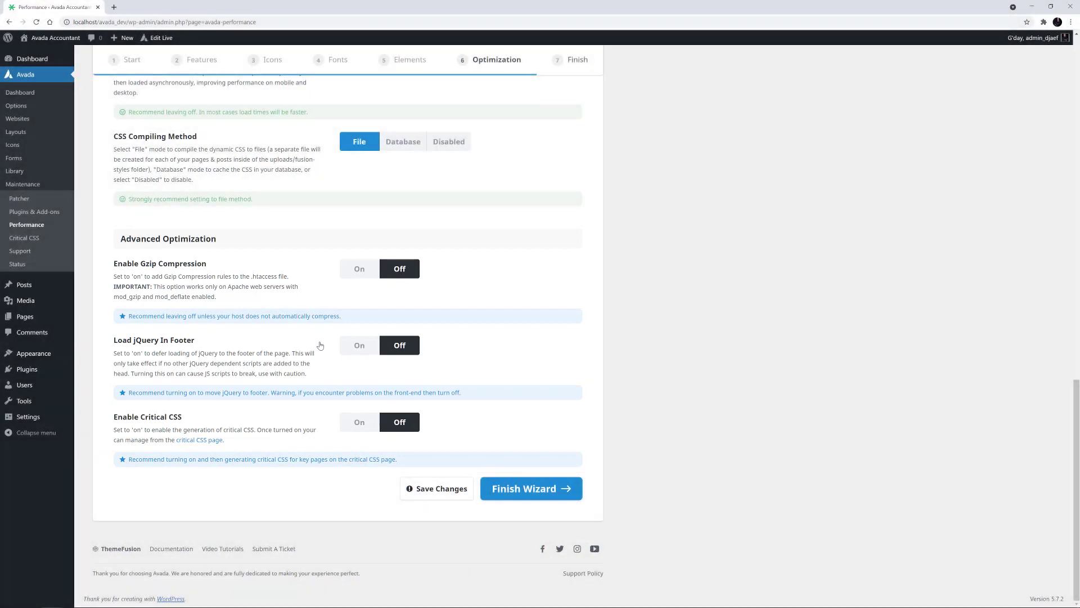
Switch on Gzip Compression, Load jQuery In Footer and Enable Critical CSS
click(359, 267)
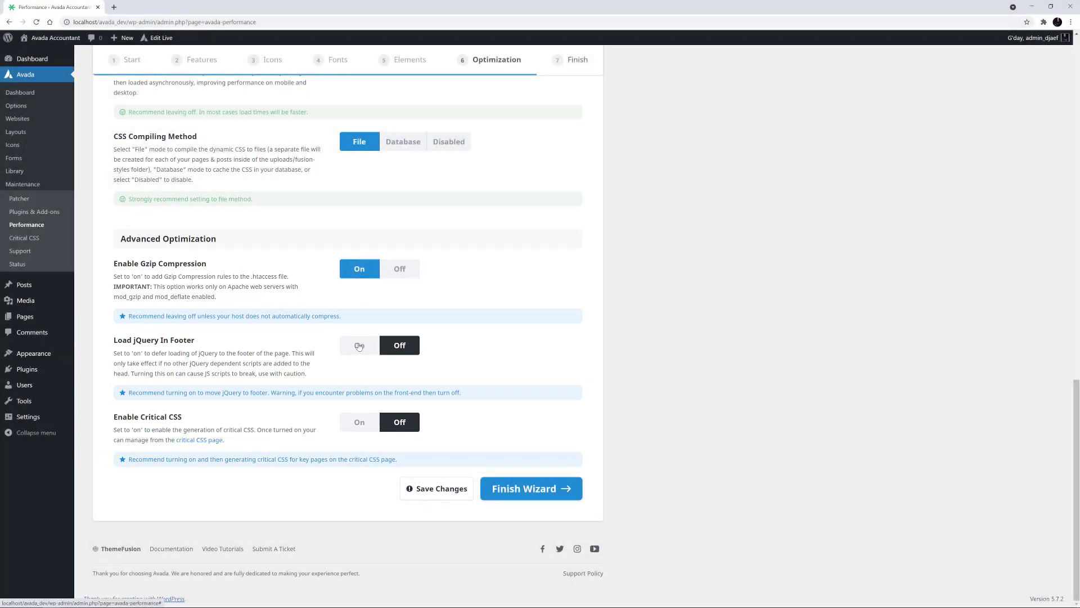
click(359, 345)
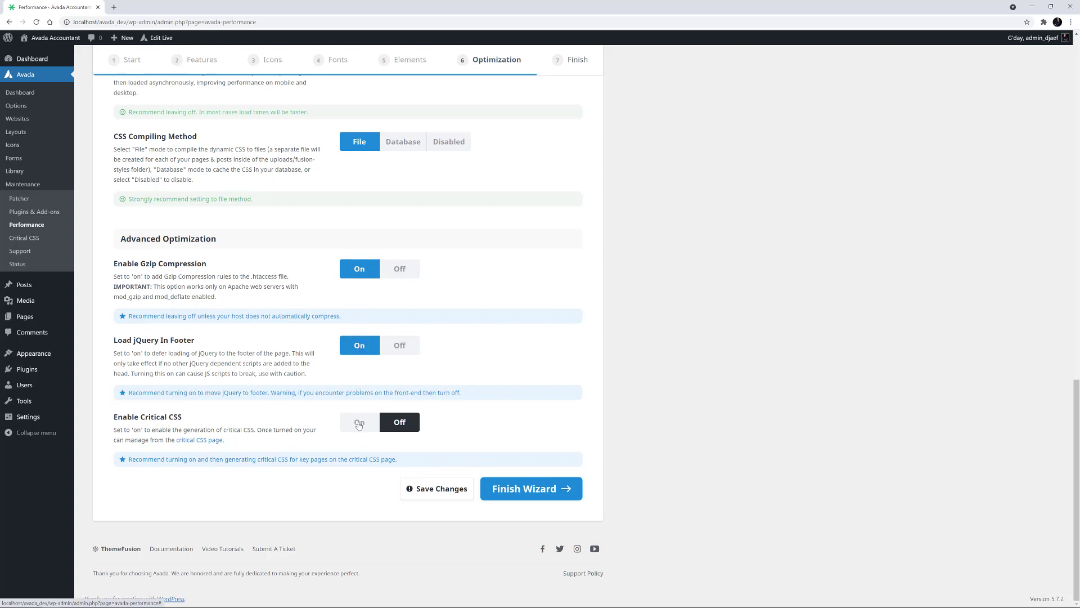
click(358, 422)
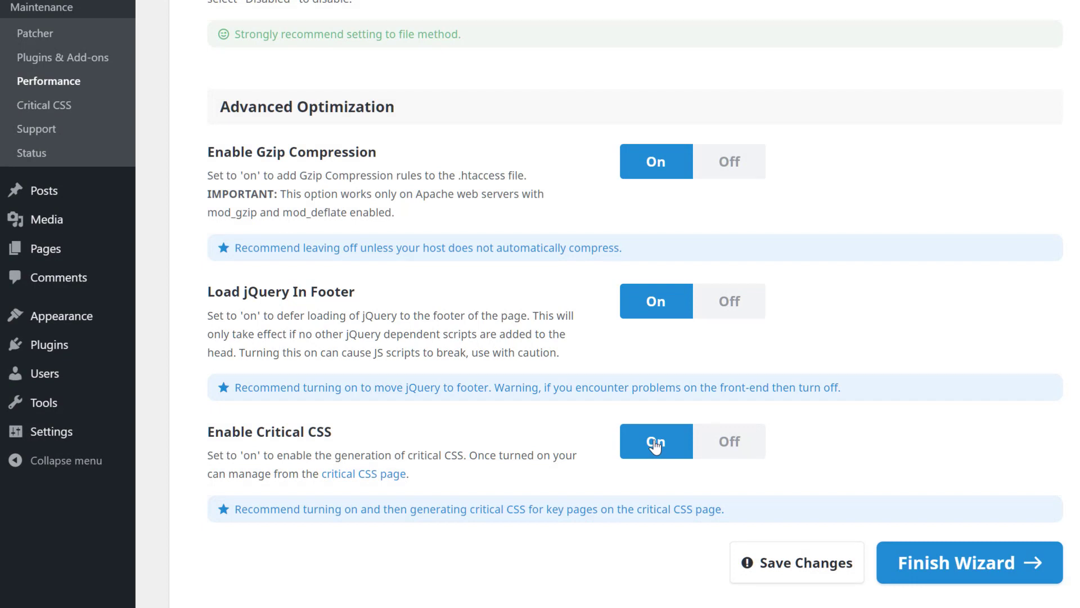
mouse_move(640, 567)
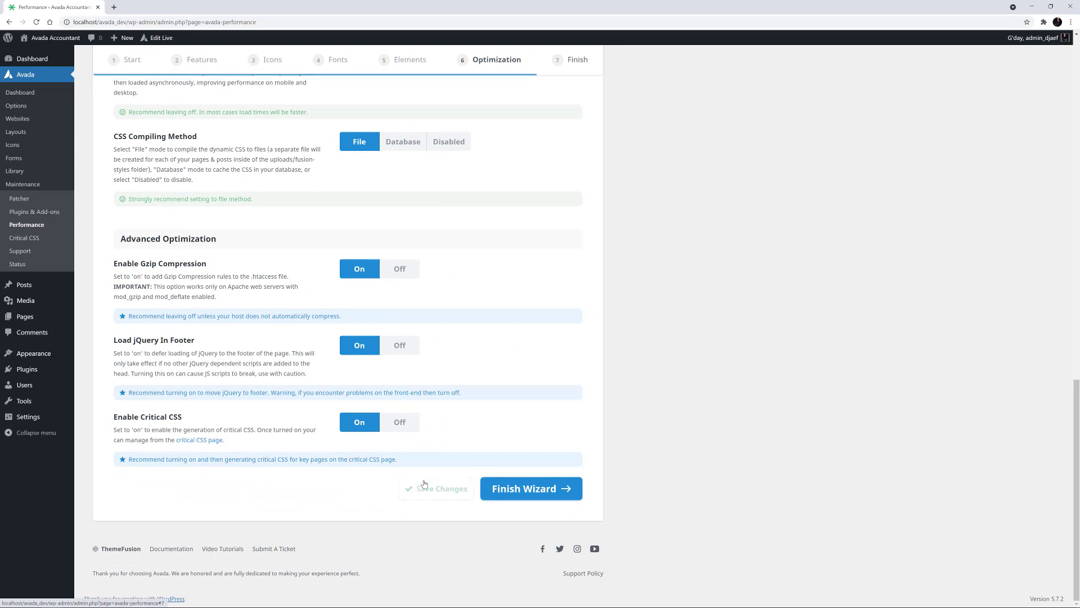
Finish the wizard, reaching the completion page with cache and assets cleared
click(530, 487)
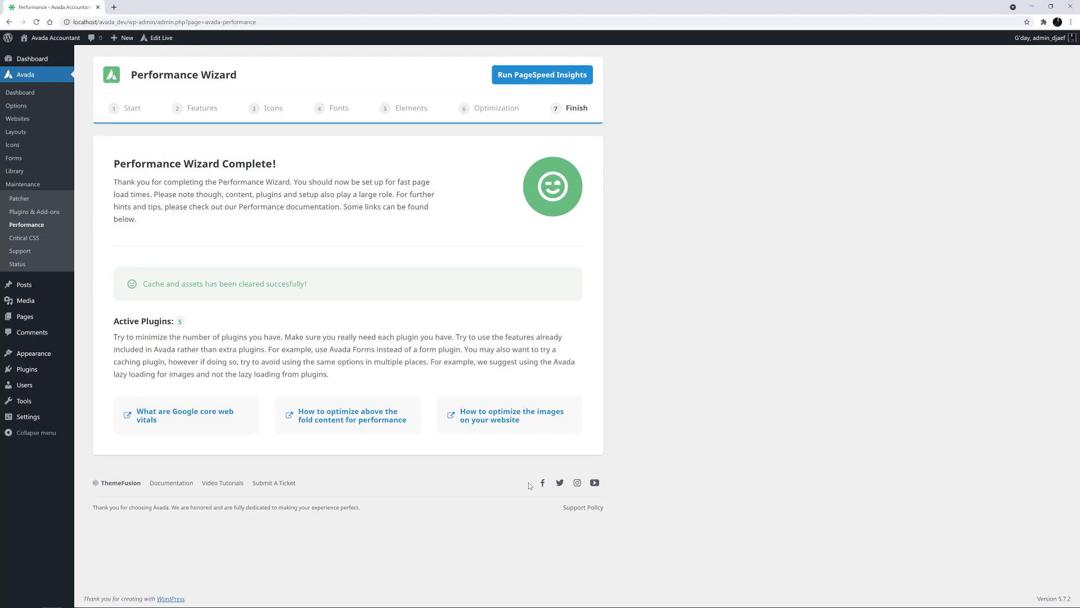
mouse_move(210, 297)
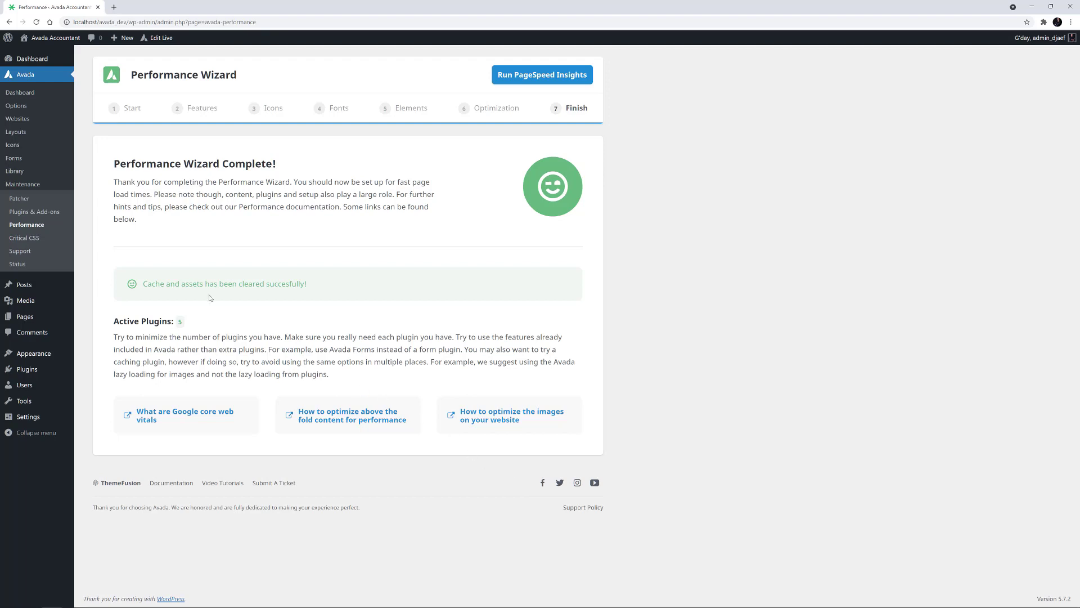
From the Critical CSS page, generate critical CSS for All Pages
click(23, 237)
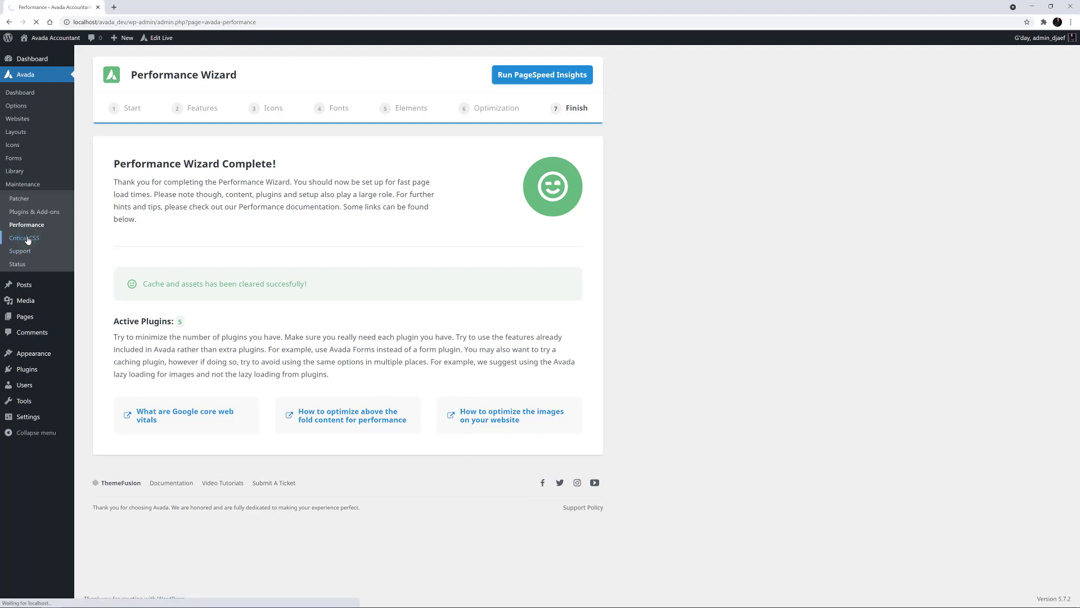
click(24, 237)
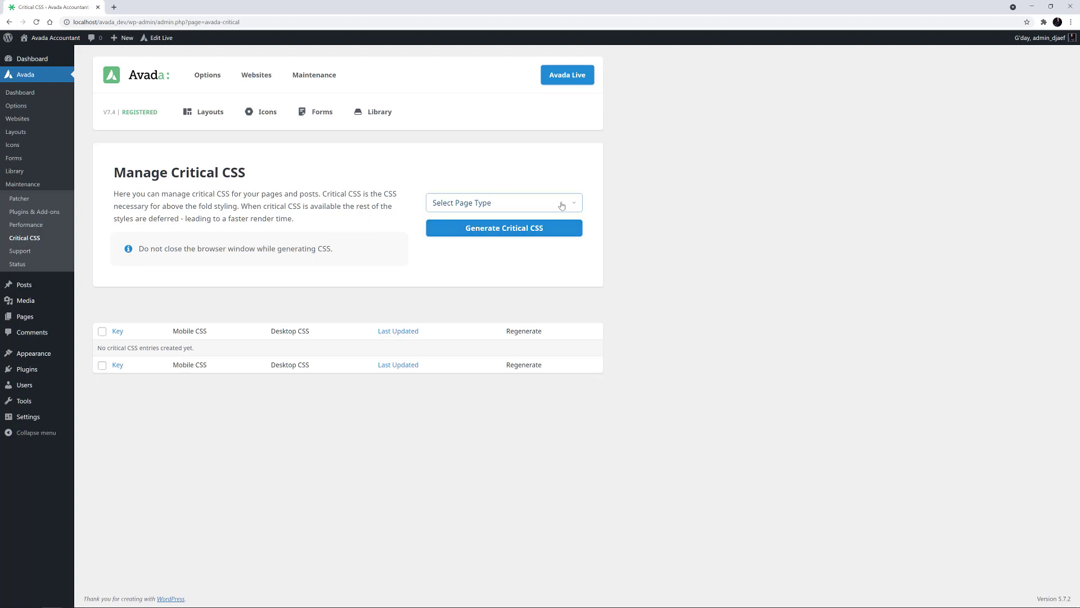
click(503, 201)
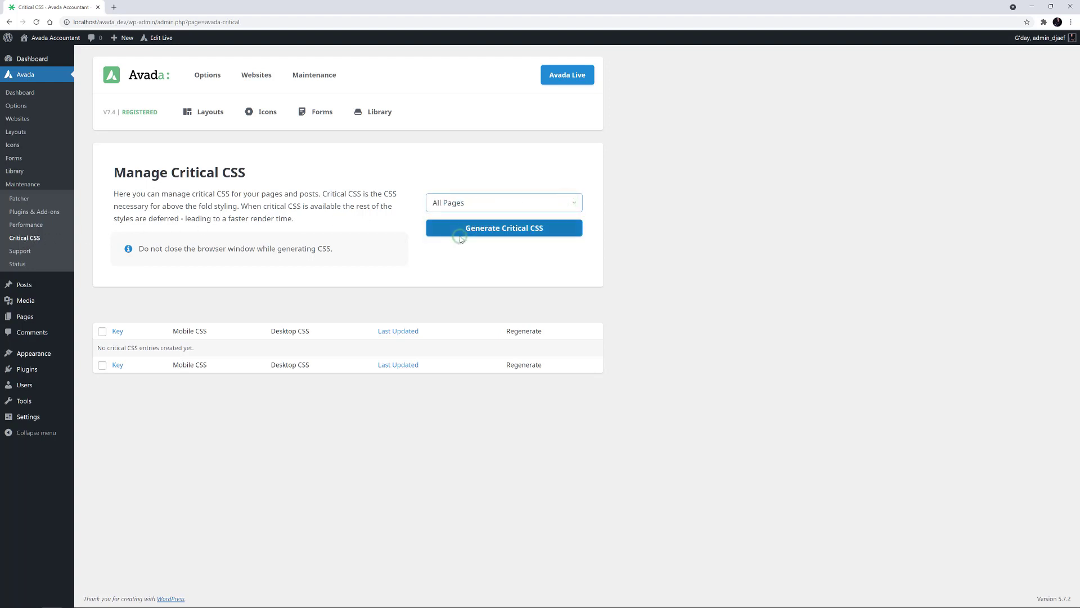
click(504, 227)
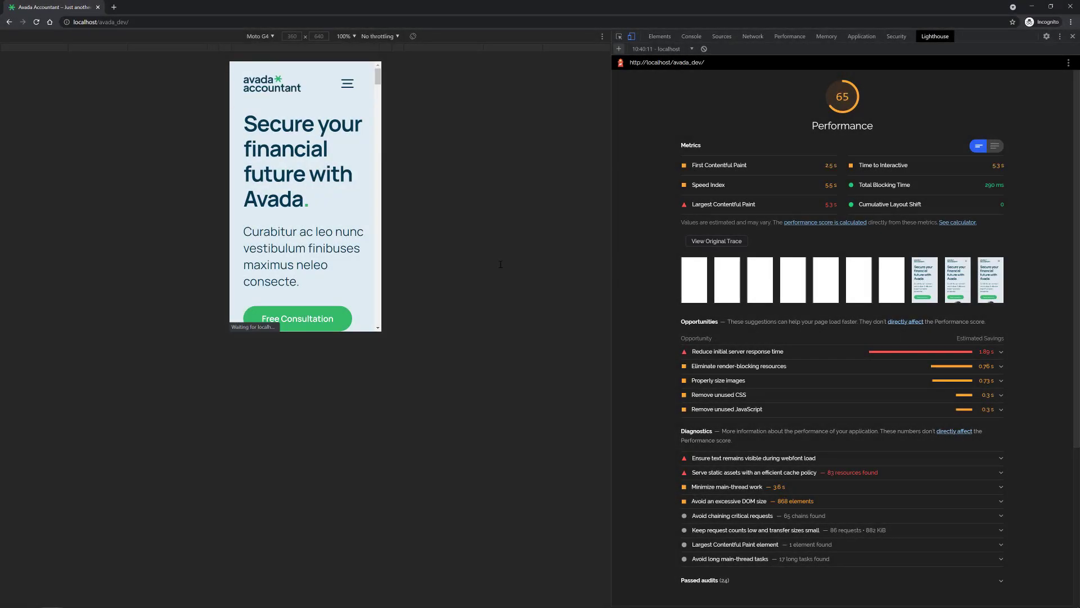
Switch to the newest Lighthouse mobile report, scoring 92 instead of 65
click(692, 48)
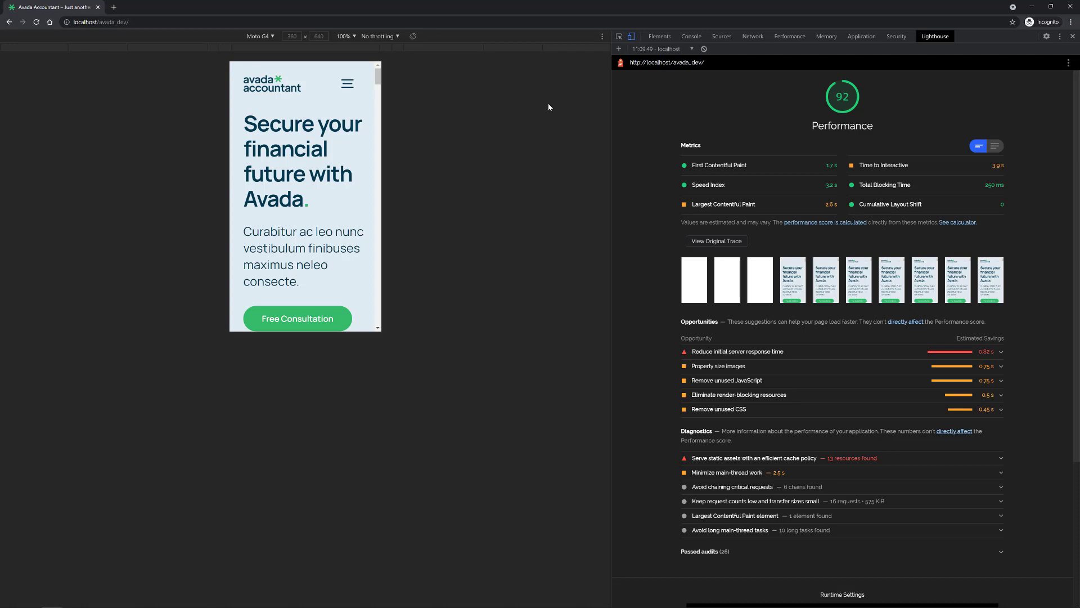
mouse_move(1073, 41)
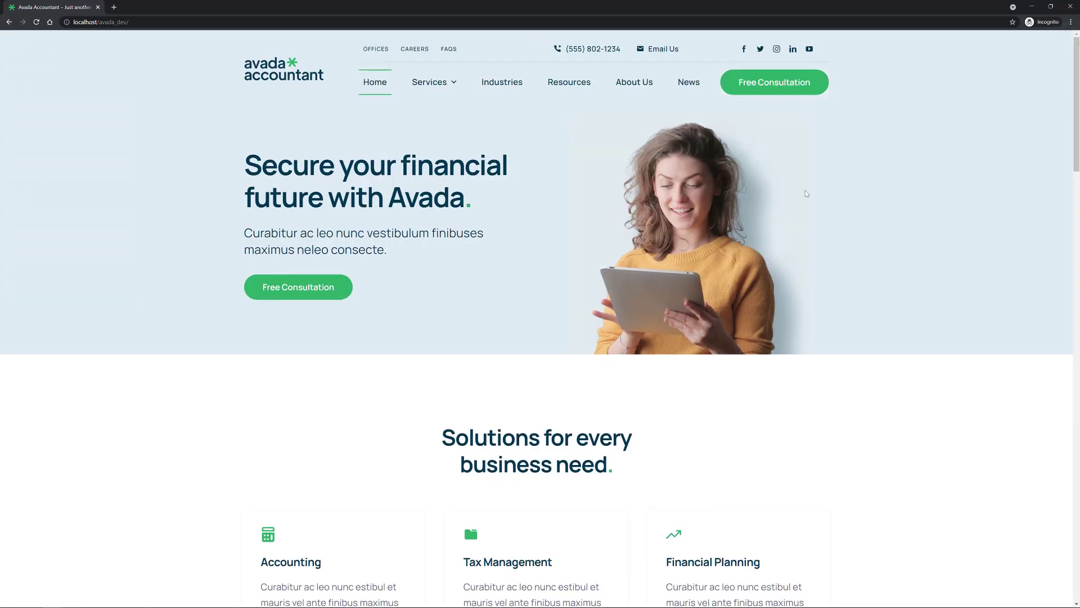
mouse_move(892, 182)
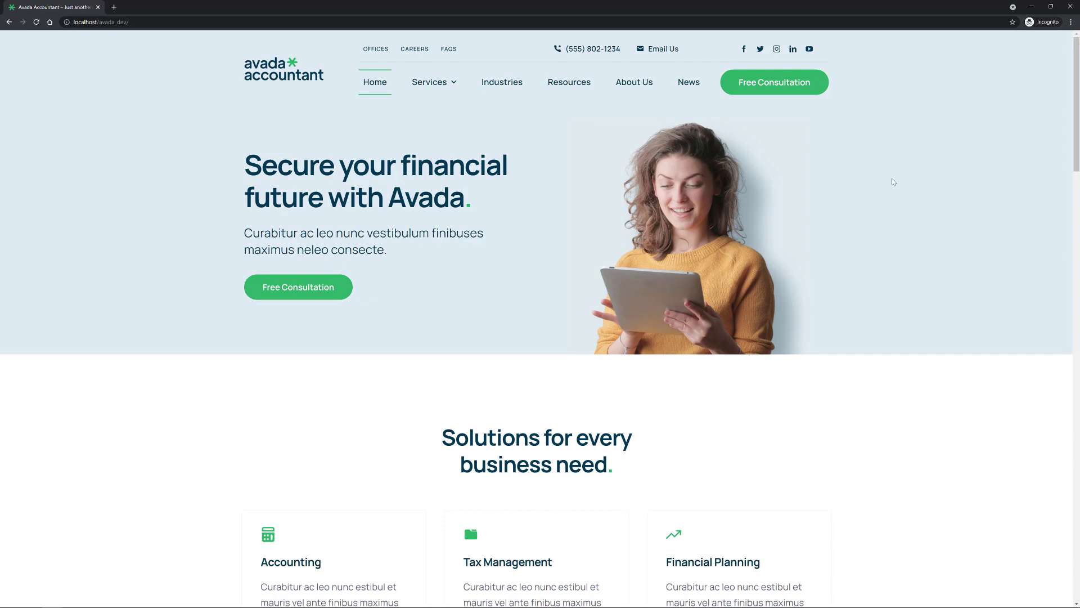